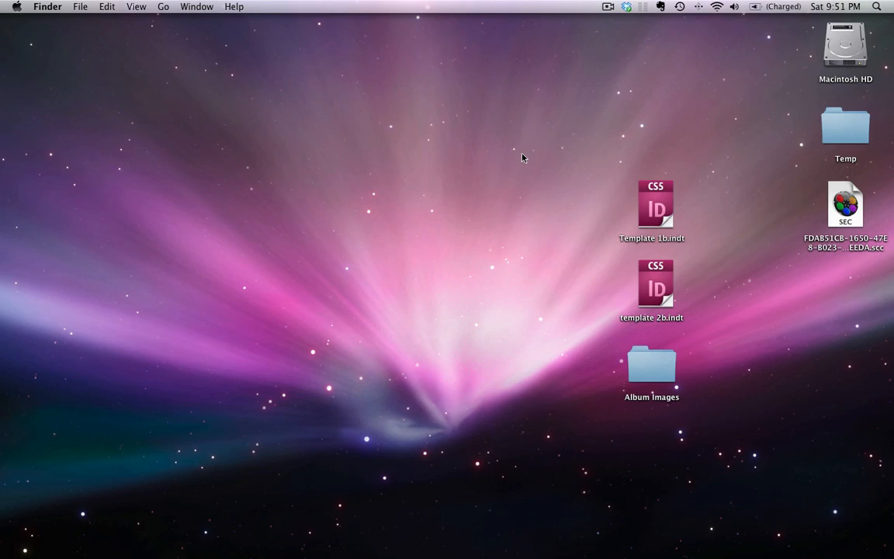
# - Start a new album from the Template 1b.indt album template
pyautogui.click(651, 205)
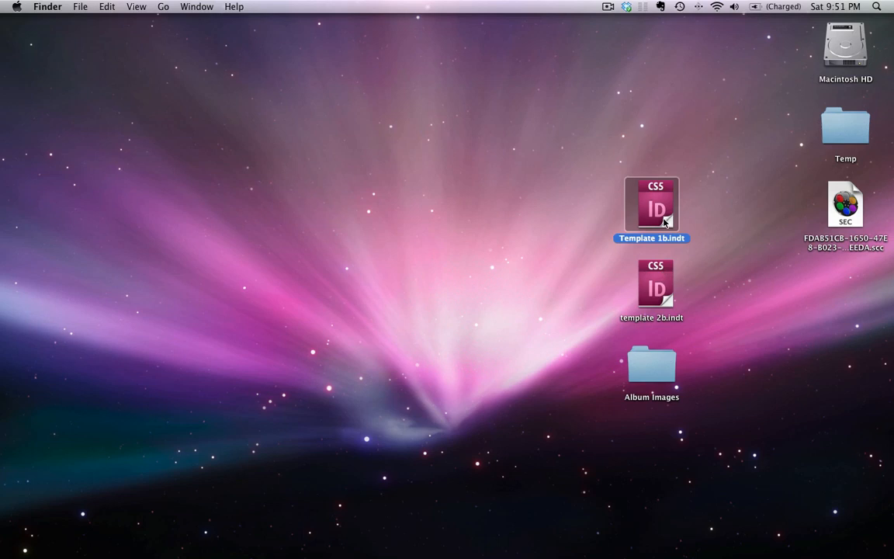
pyautogui.moveTo(666, 211)
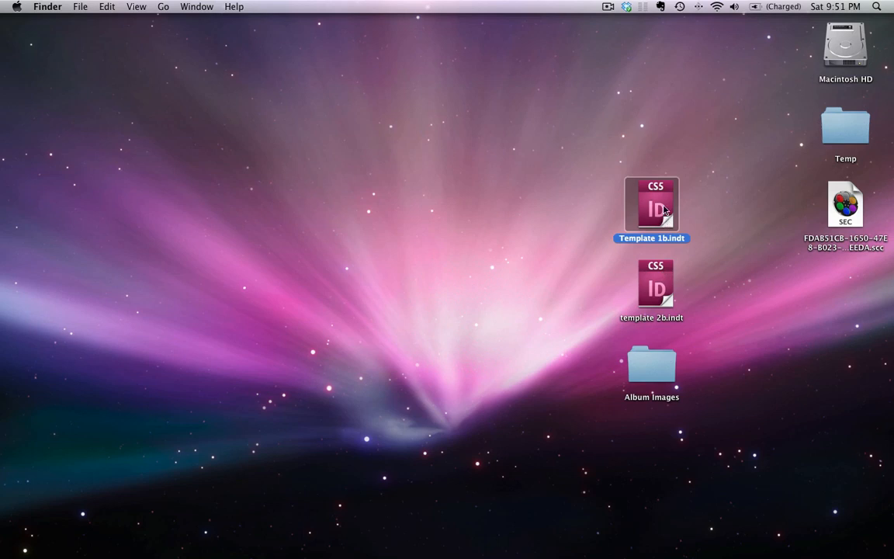
pyautogui.doubleClick(652, 205)
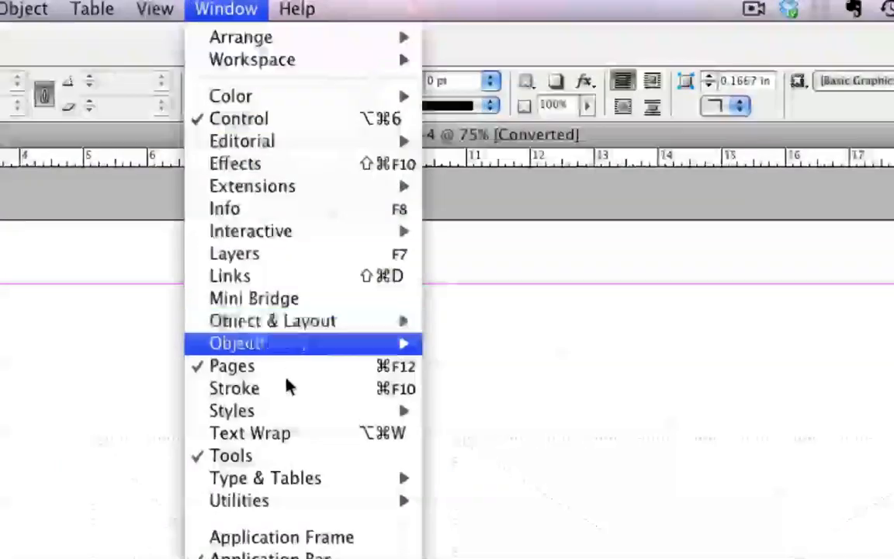
pyautogui.moveTo(298, 366)
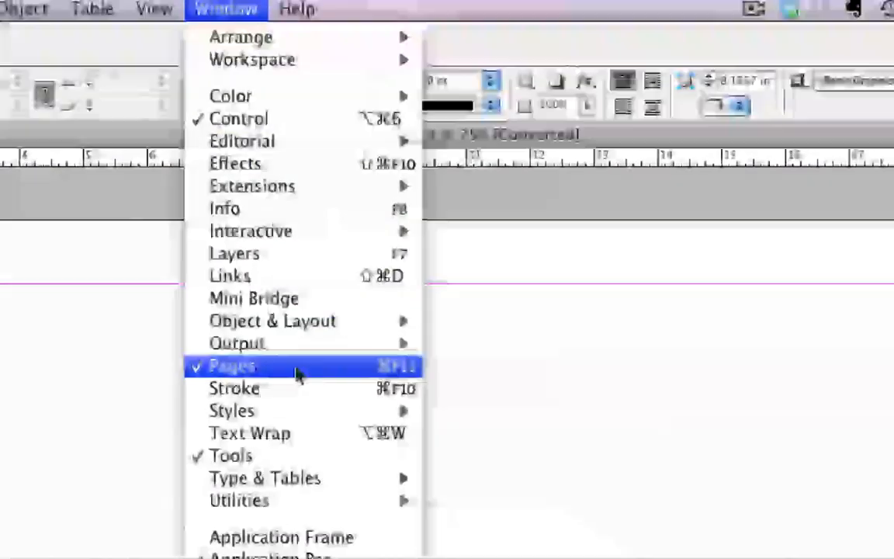
# - Show the Pages panel and review the master layouts A through P
pyautogui.click(232, 366)
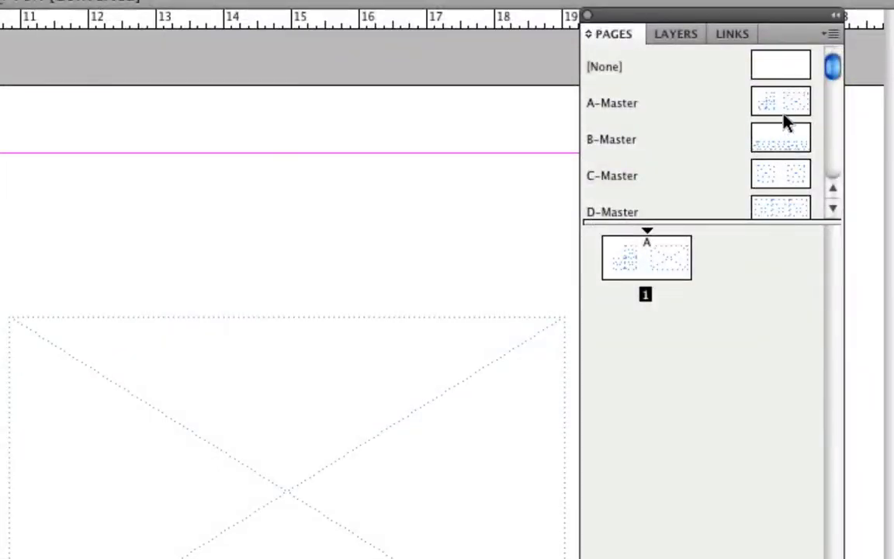
pyautogui.scroll(-3)
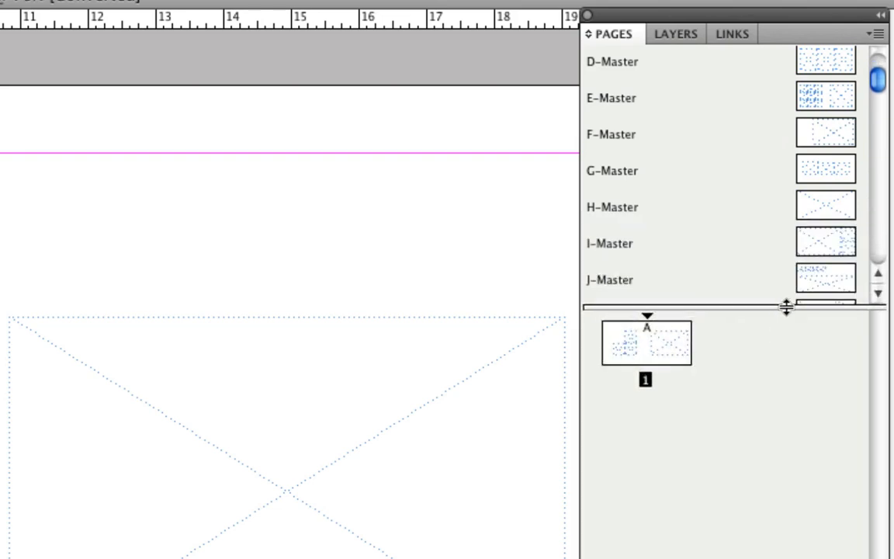
pyautogui.scroll(-3)
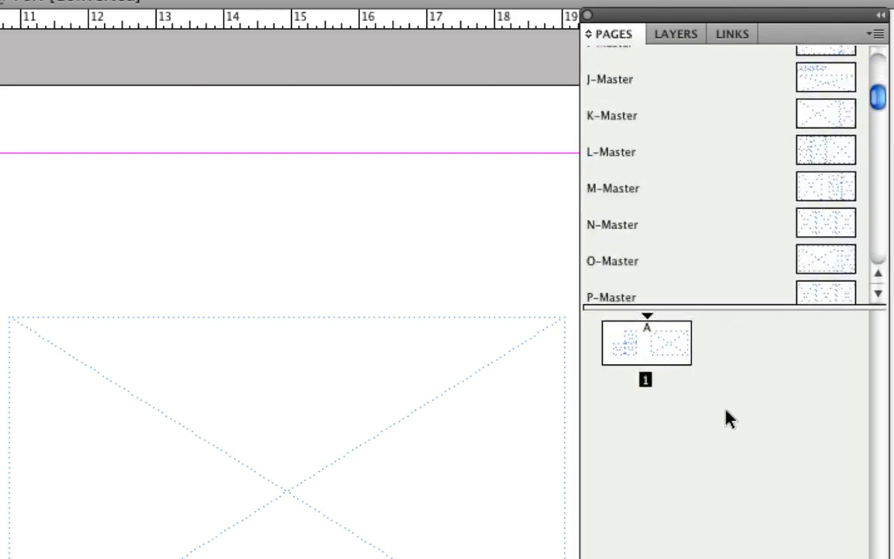
pyautogui.moveTo(716, 458)
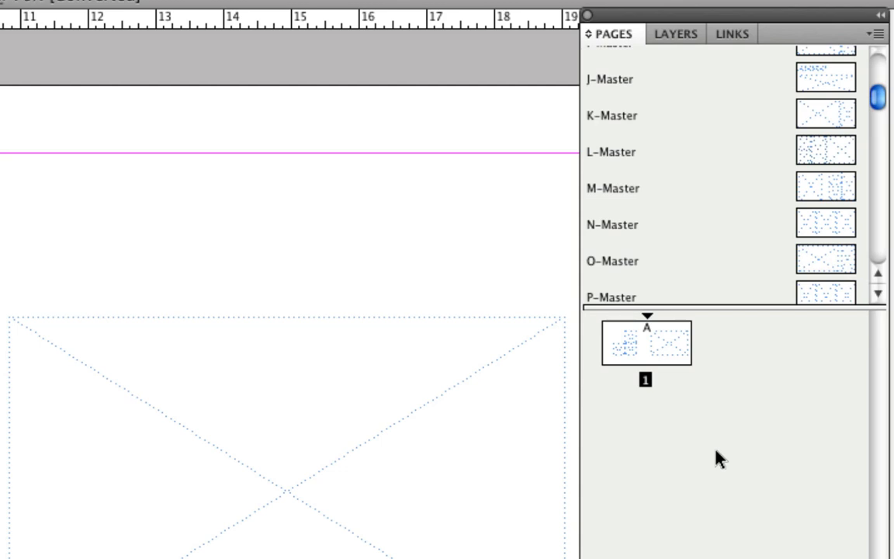
pyautogui.moveTo(766, 262)
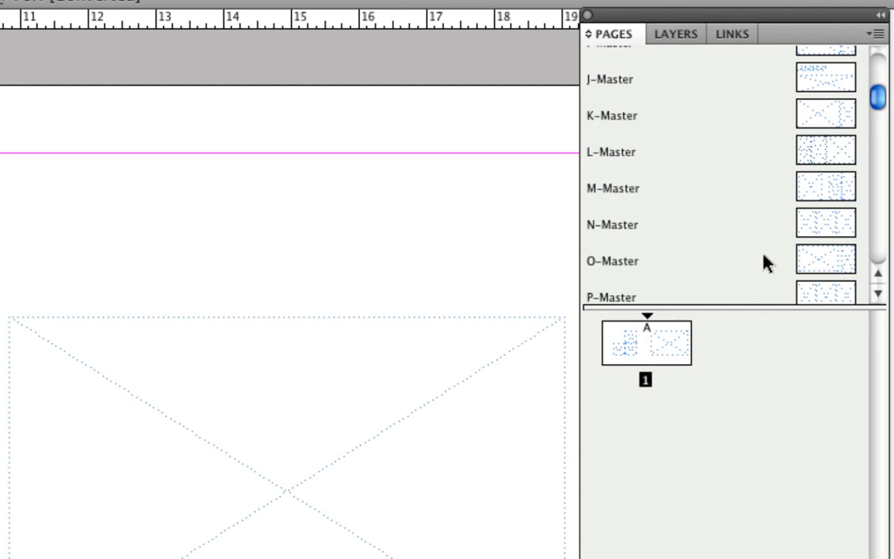
pyautogui.scroll(3)
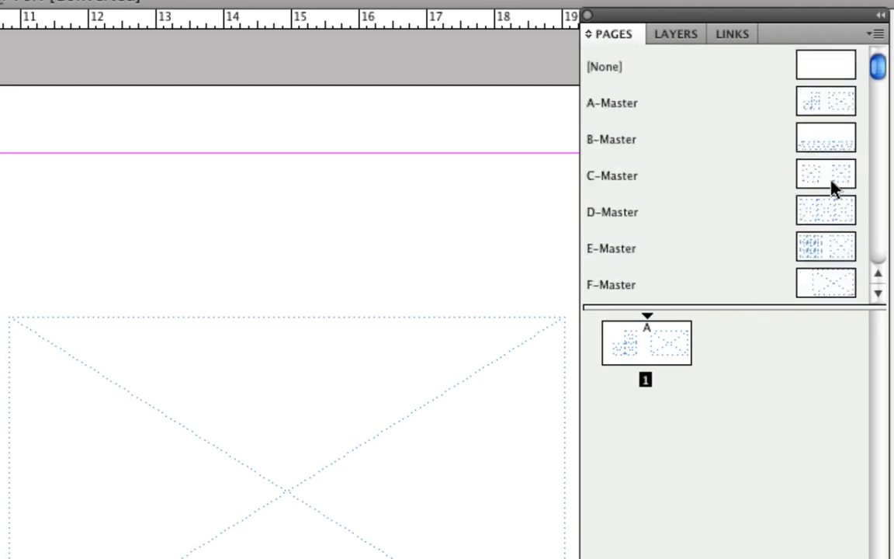
# - Add page 2 based on the C-Master layout
pyautogui.click(825, 173)
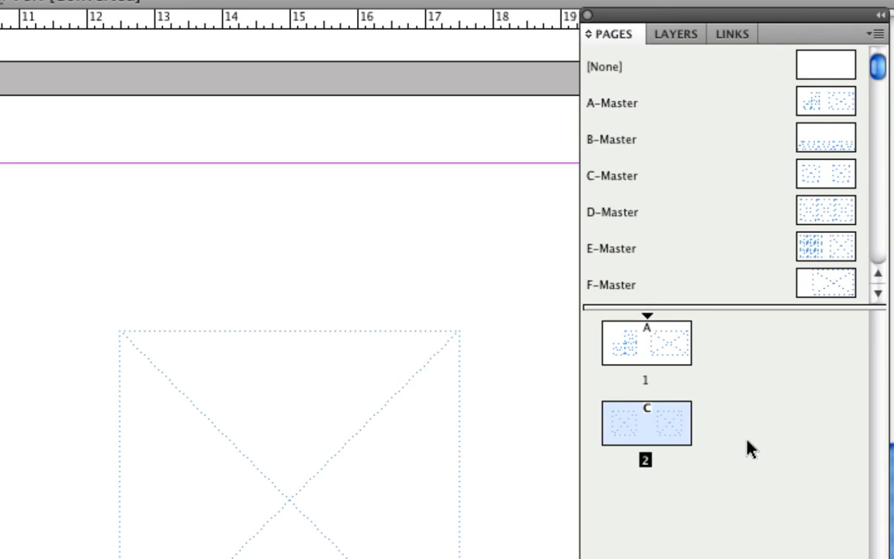
pyautogui.click(645, 343)
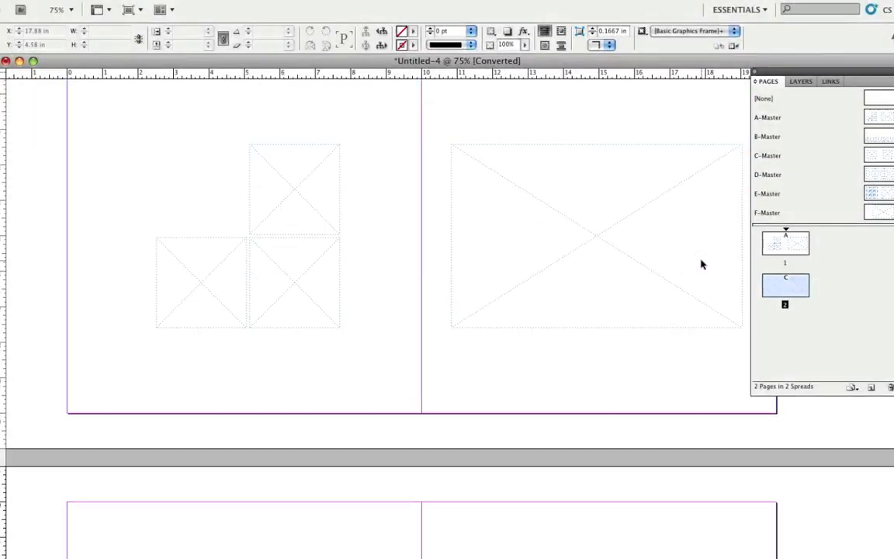
pyautogui.scroll(-3)
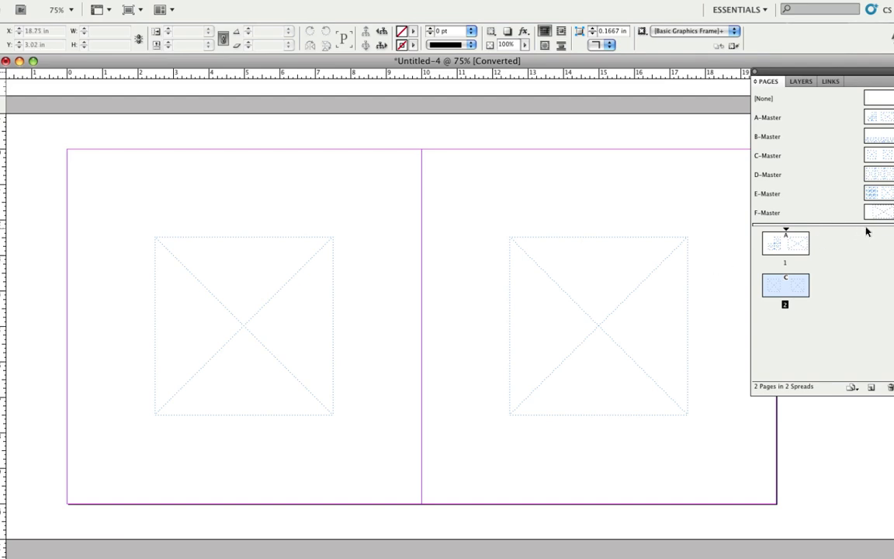
pyautogui.moveTo(881, 214)
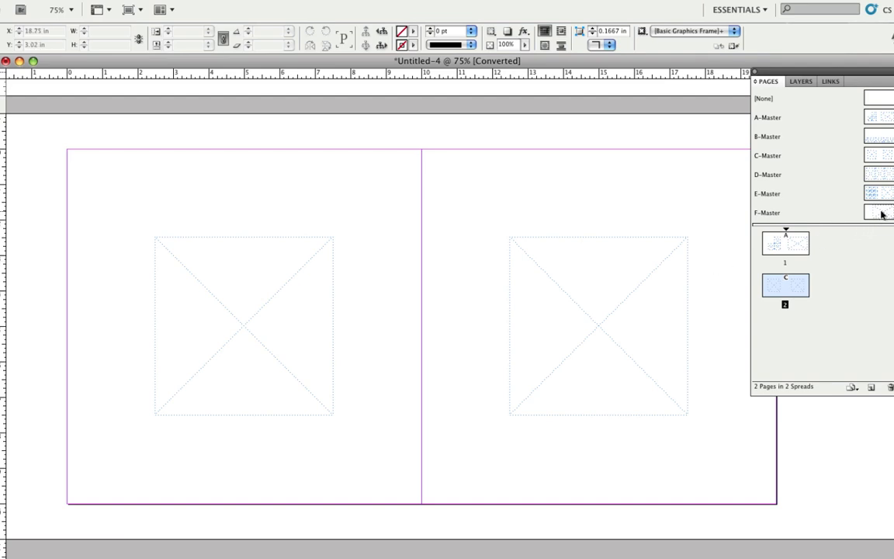
# - Add page 3 based on the F-Master layout and select page 2
pyautogui.click(766, 213)
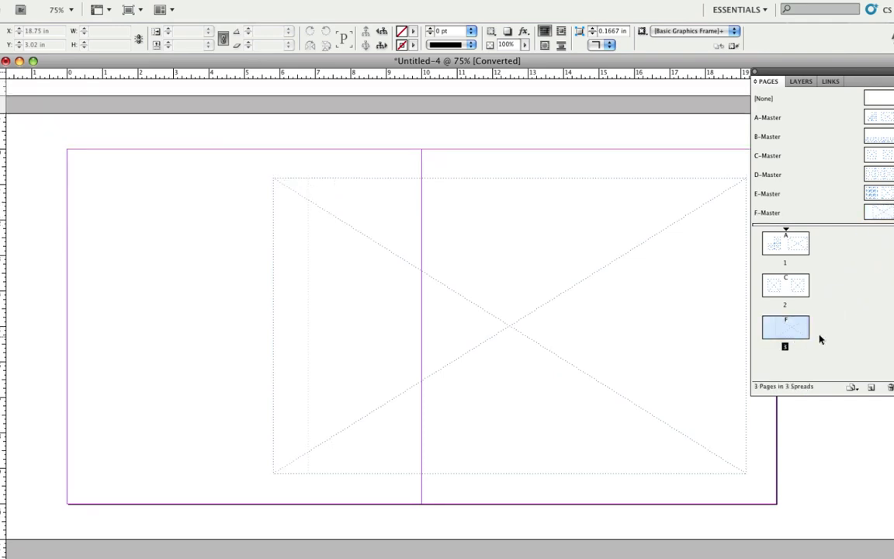
pyautogui.click(785, 286)
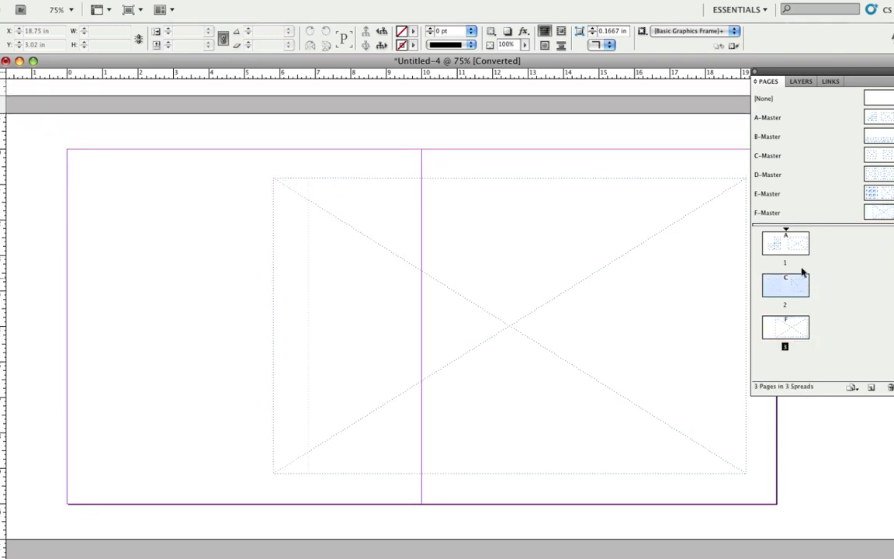
pyautogui.click(785, 242)
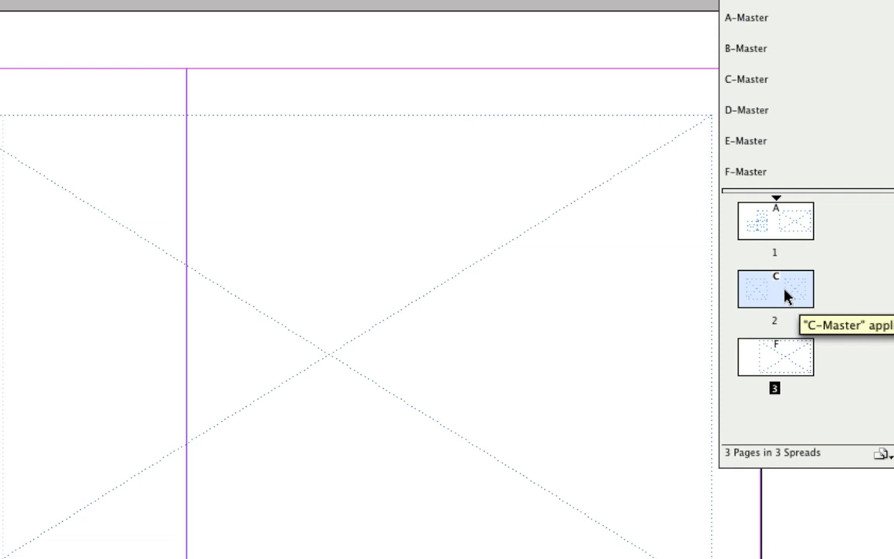
# - Move page 2 (C master) to Before Page 1 via Move Pages and go to it
pyautogui.rightClick(775, 288)
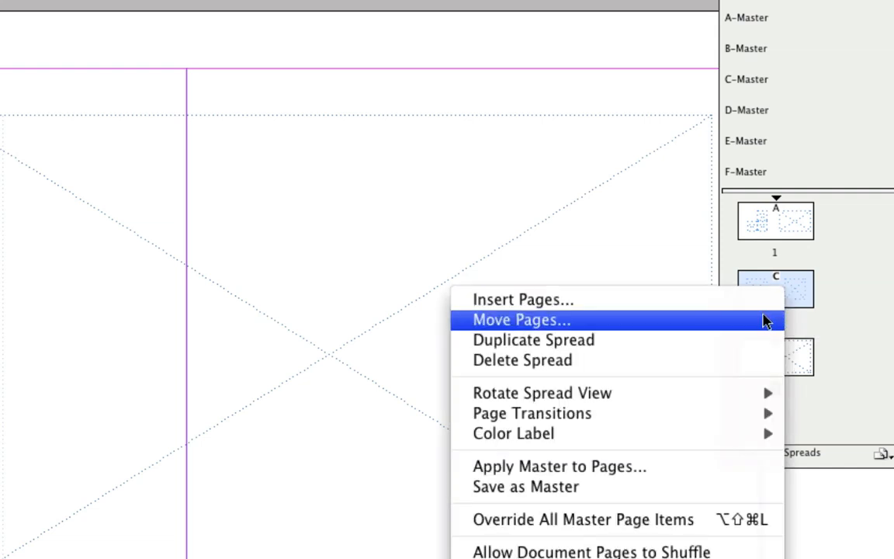
pyautogui.click(521, 320)
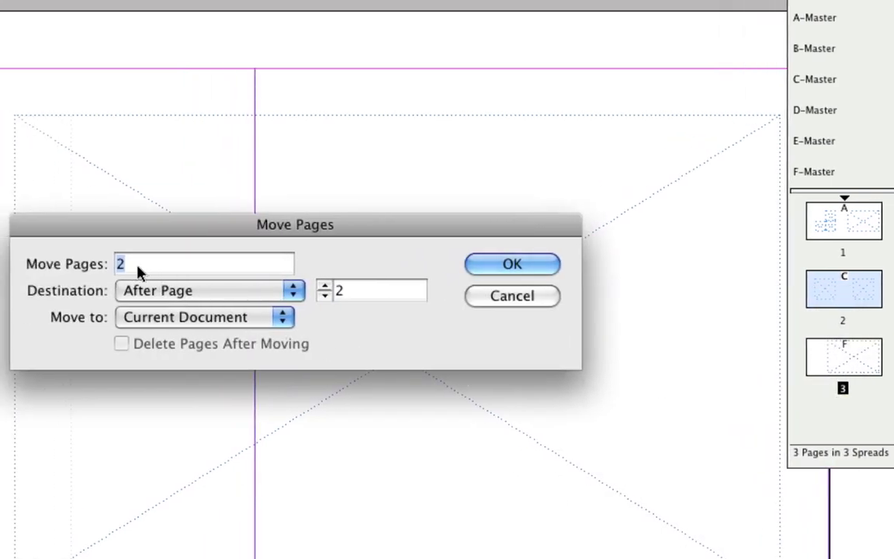
pyautogui.moveTo(267, 309)
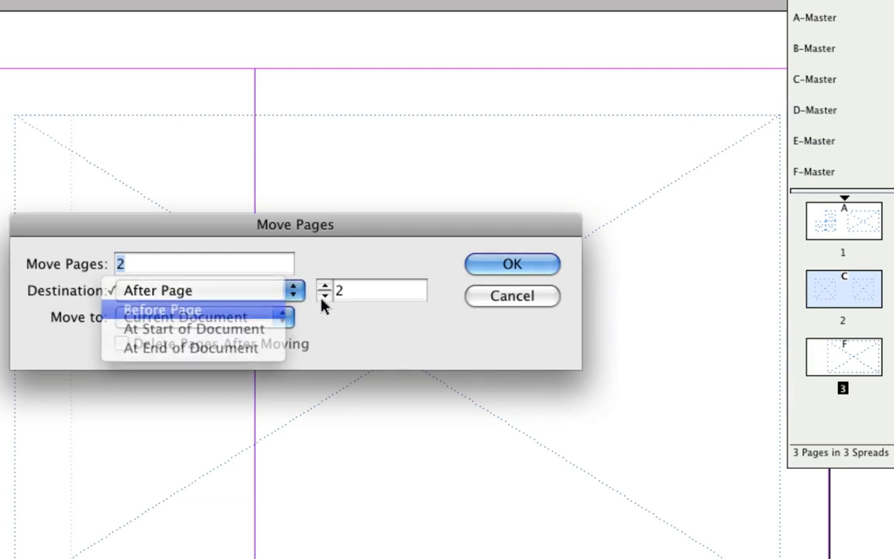
pyautogui.click(163, 309)
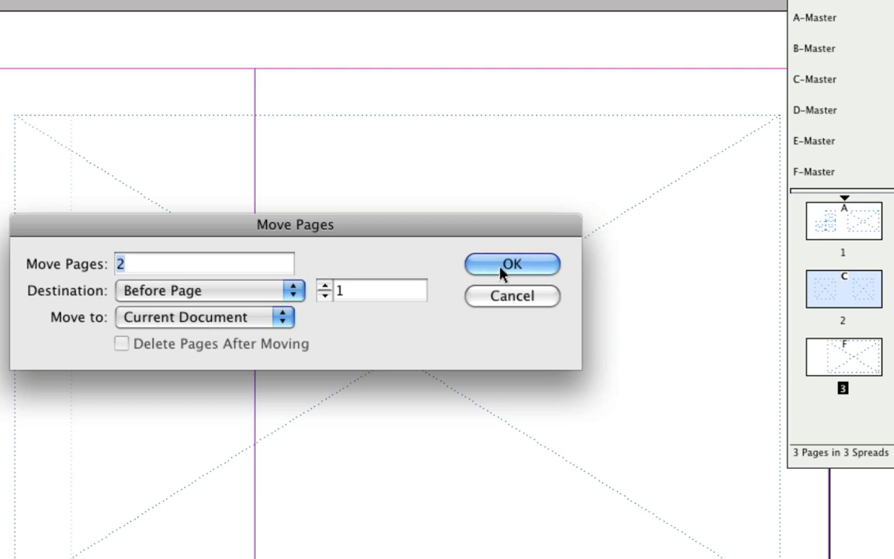
pyautogui.click(512, 263)
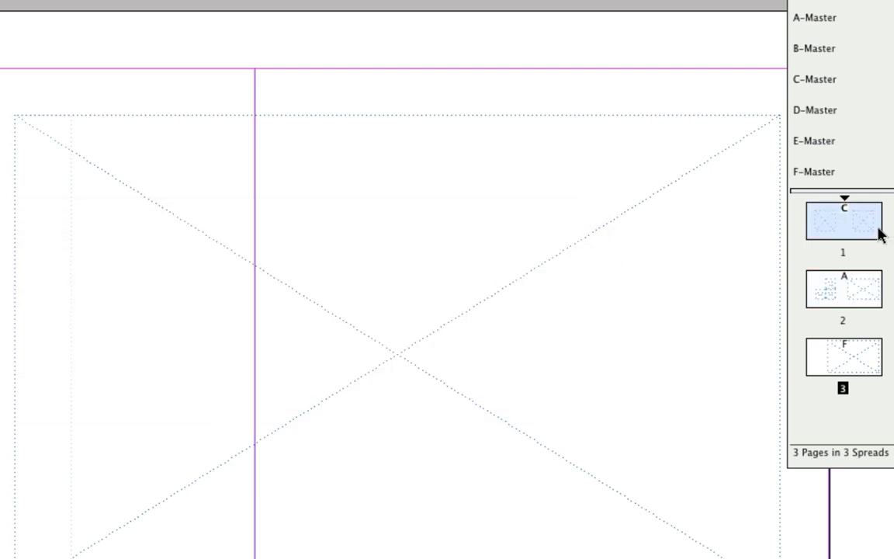
pyautogui.click(841, 221)
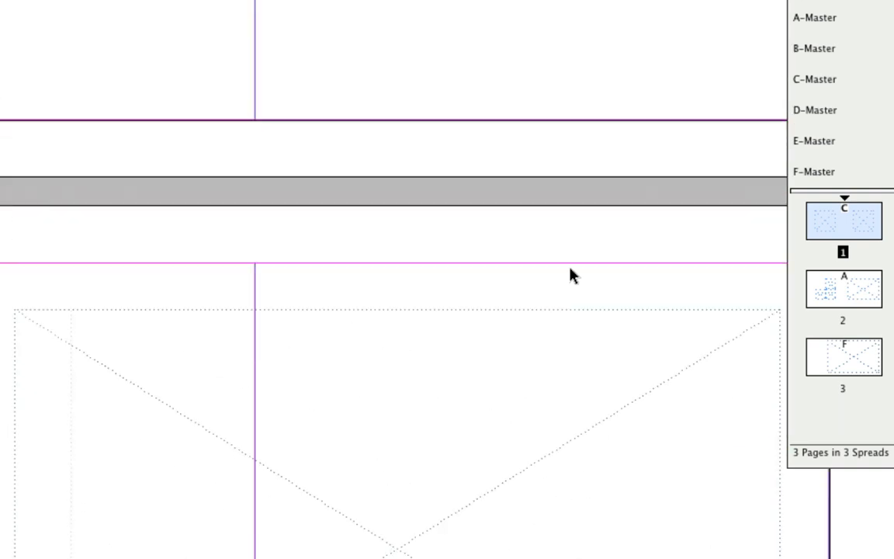
# - Place CP3D7674.JPG from Album Images into the left square frame
pyautogui.scroll(3)
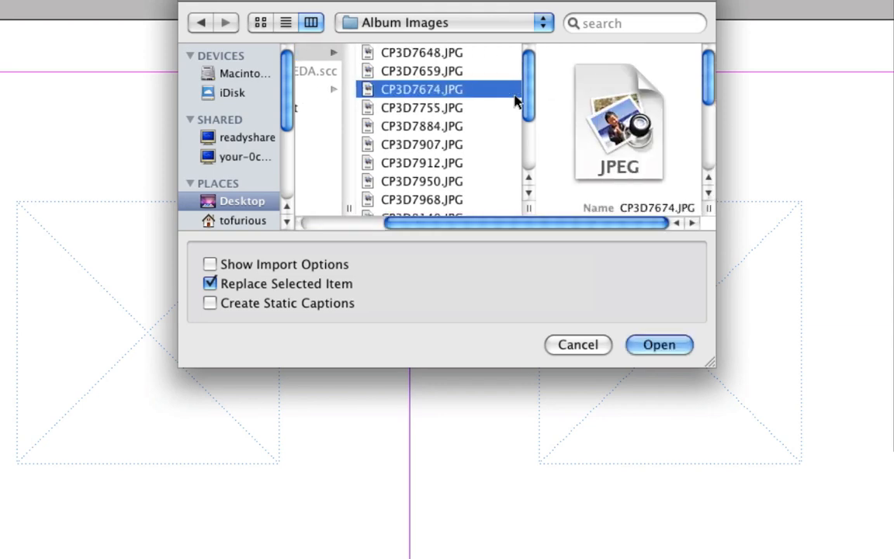
pyautogui.click(658, 345)
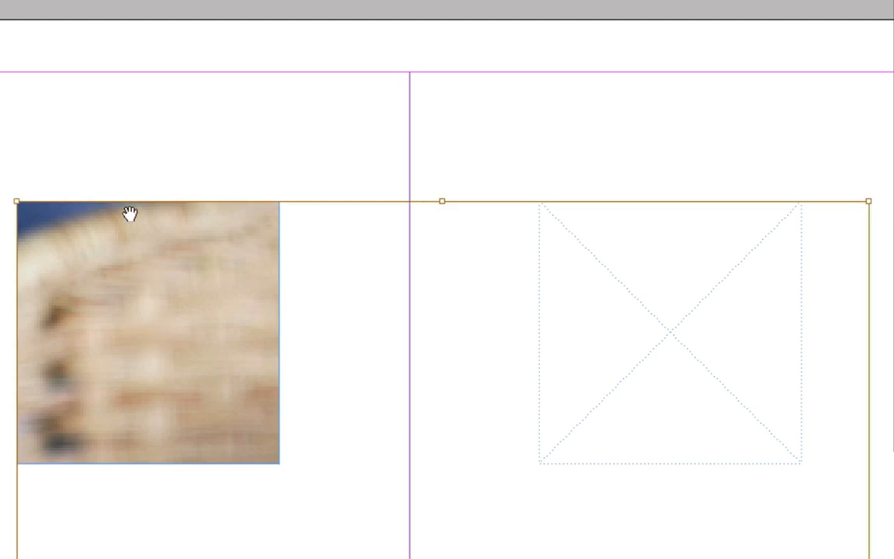
pyautogui.moveTo(310, 357)
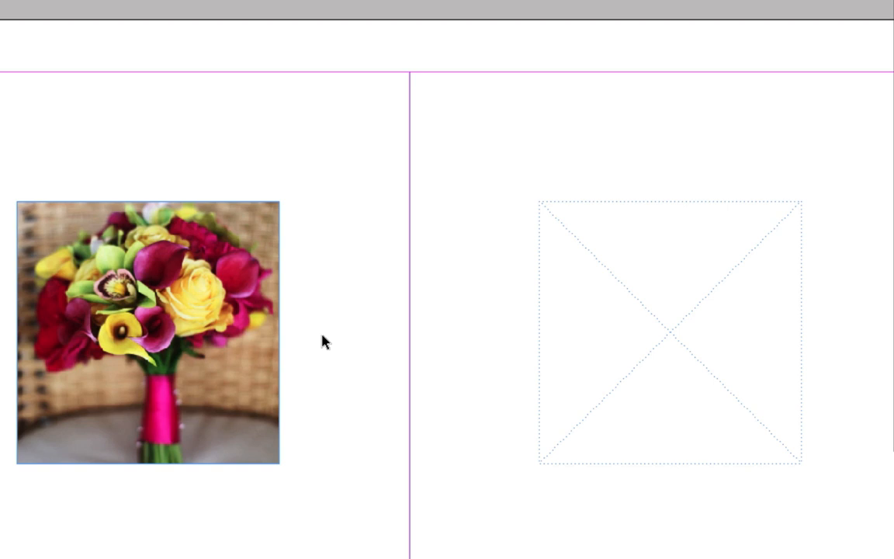
# - Set the bouquet photo frame to Fill Frame Proportionally
pyautogui.click(148, 332)
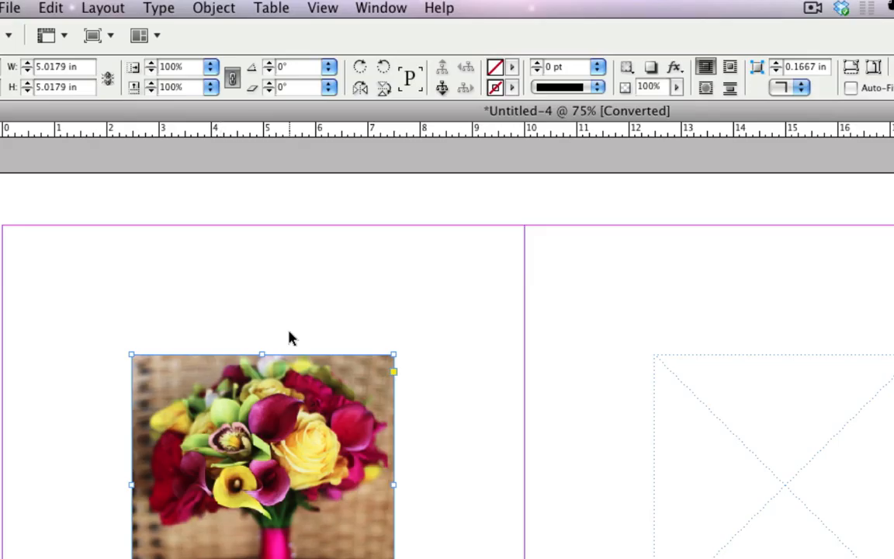
pyautogui.moveTo(229, 8)
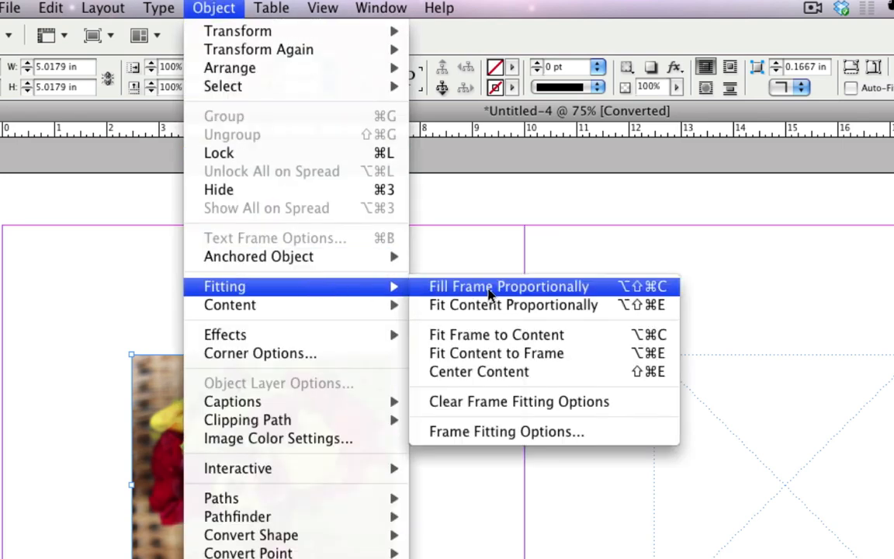
pyautogui.moveTo(496, 335)
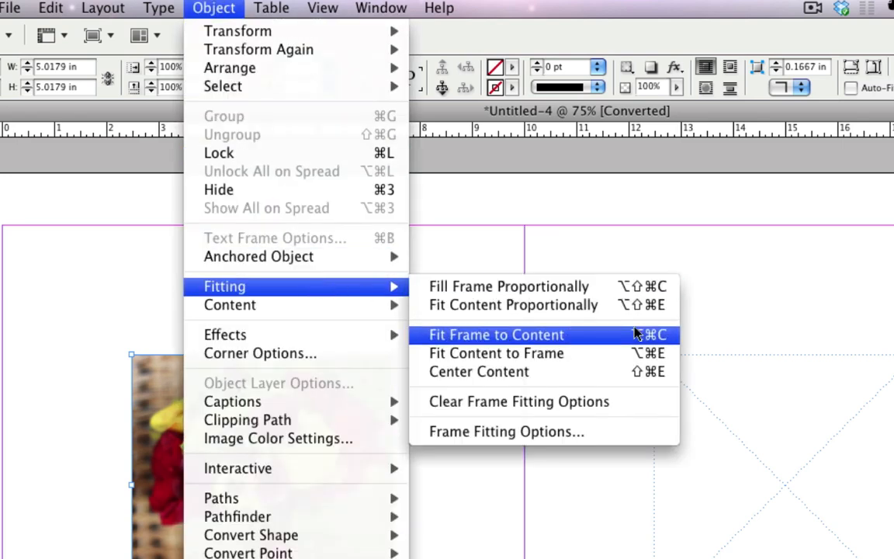
pyautogui.moveTo(620, 318)
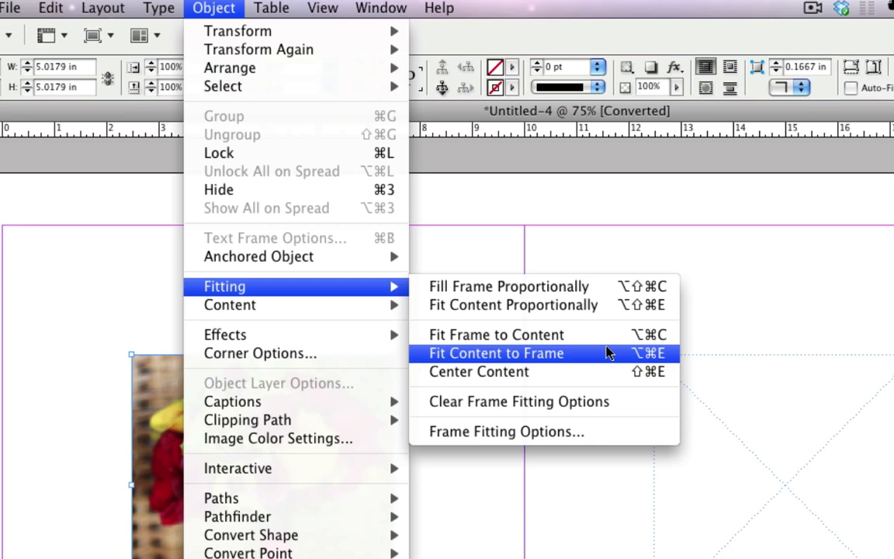
pyautogui.moveTo(613, 298)
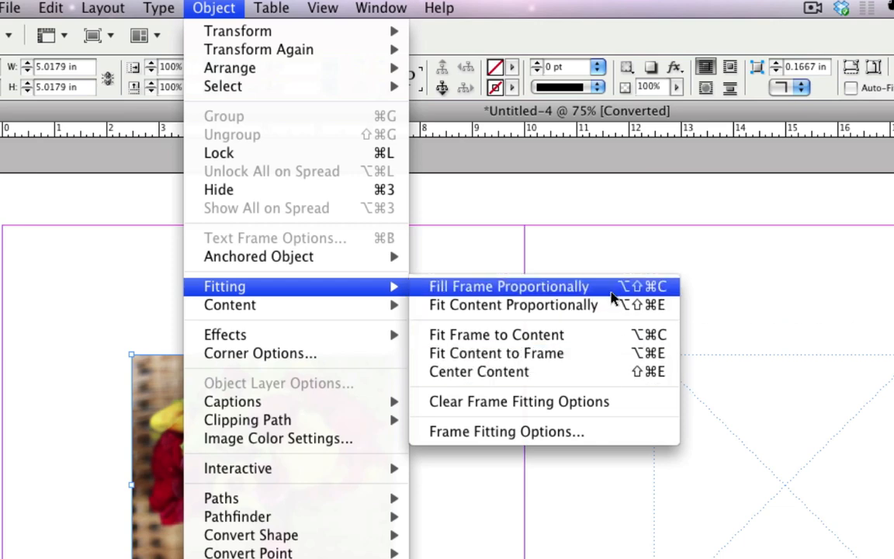
pyautogui.click(509, 286)
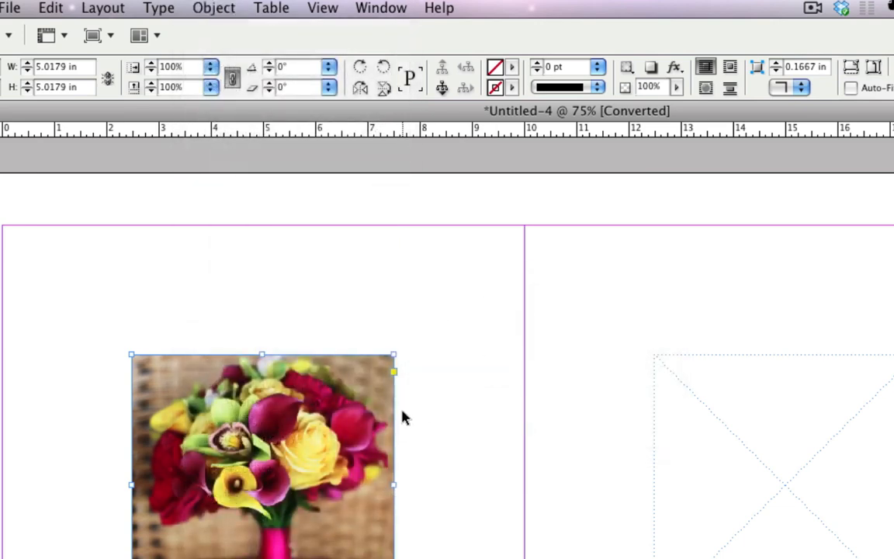
pyautogui.click(422, 433)
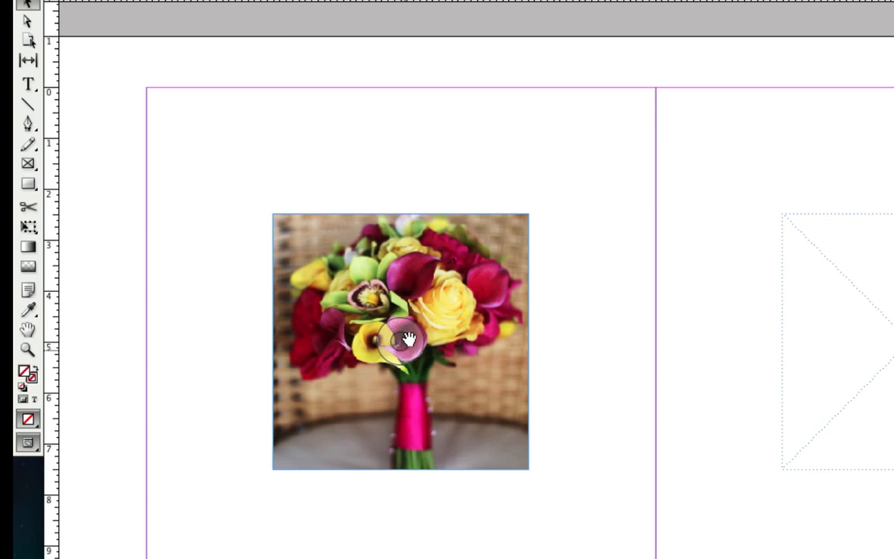
pyautogui.click(400, 341)
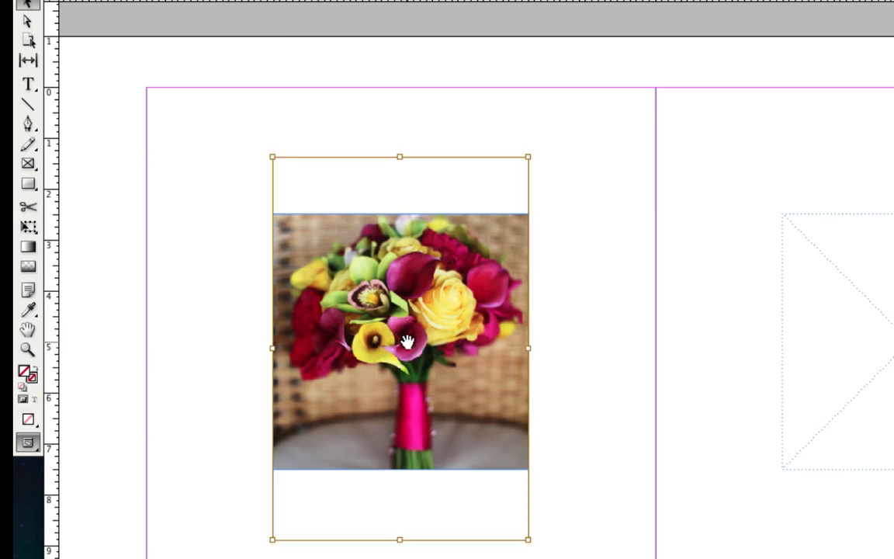
pyautogui.moveTo(530, 156)
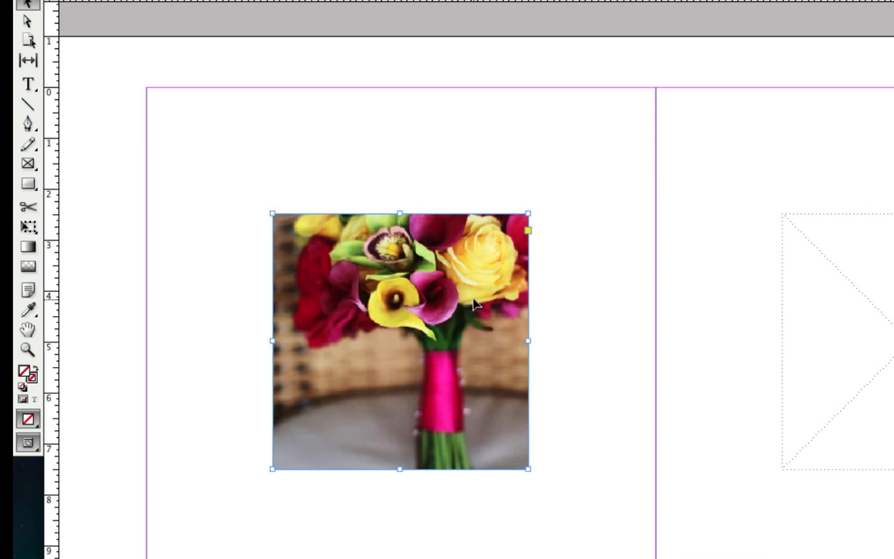
pyautogui.moveTo(534, 214)
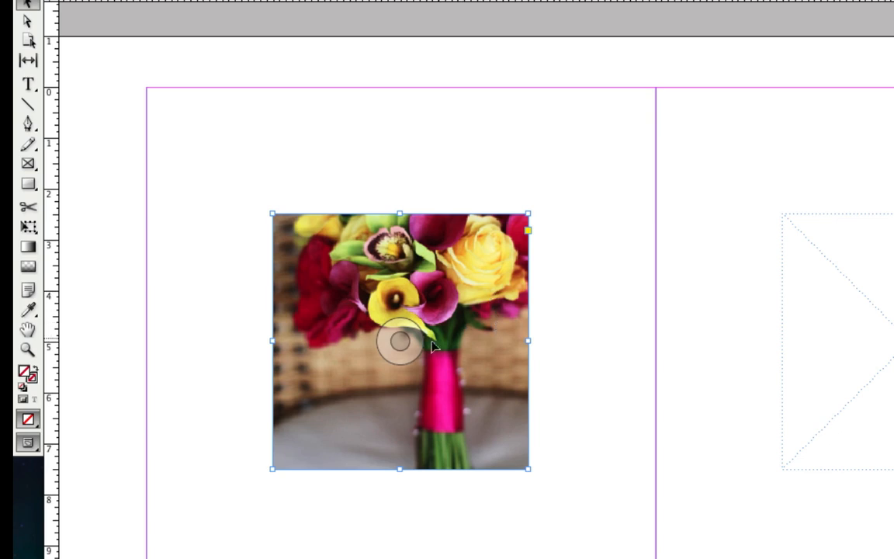
pyautogui.moveTo(431, 345)
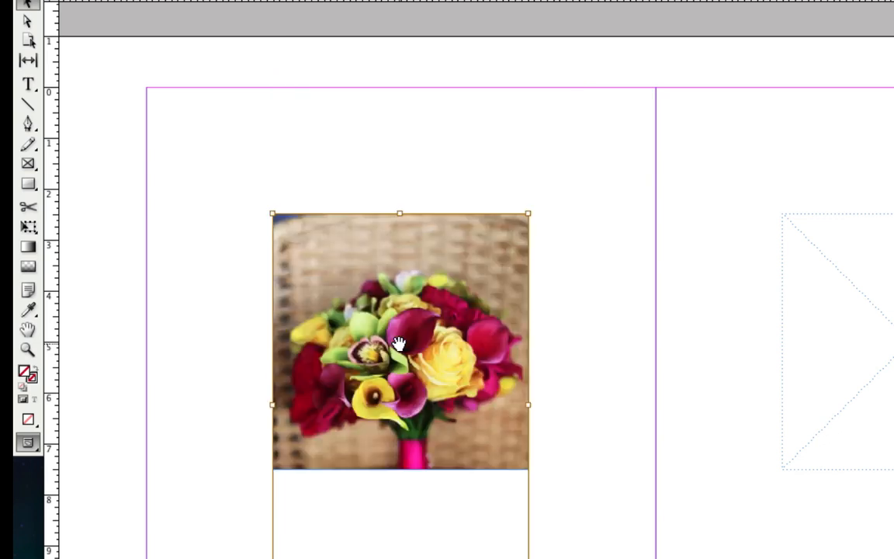
pyautogui.moveTo(400, 345); pyautogui.dragTo(457, 365)
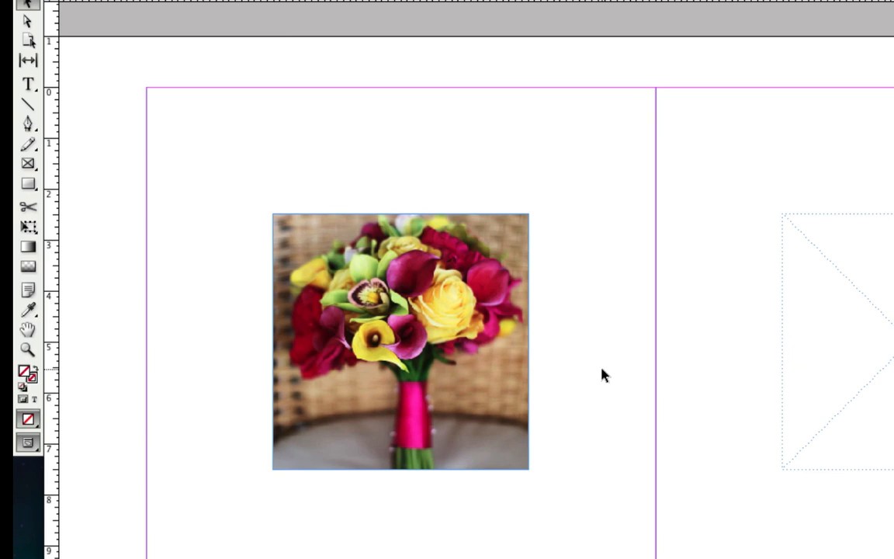
pyautogui.moveTo(618, 366)
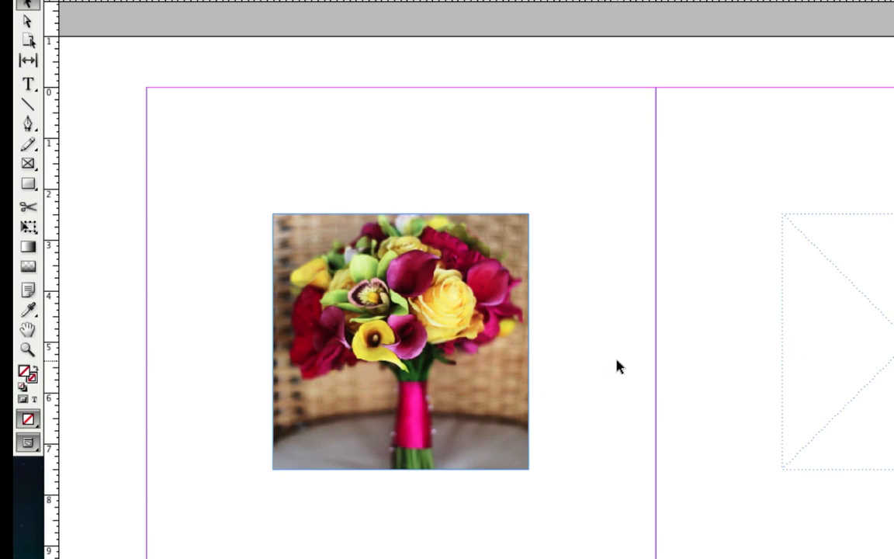
pyautogui.moveTo(875, 416)
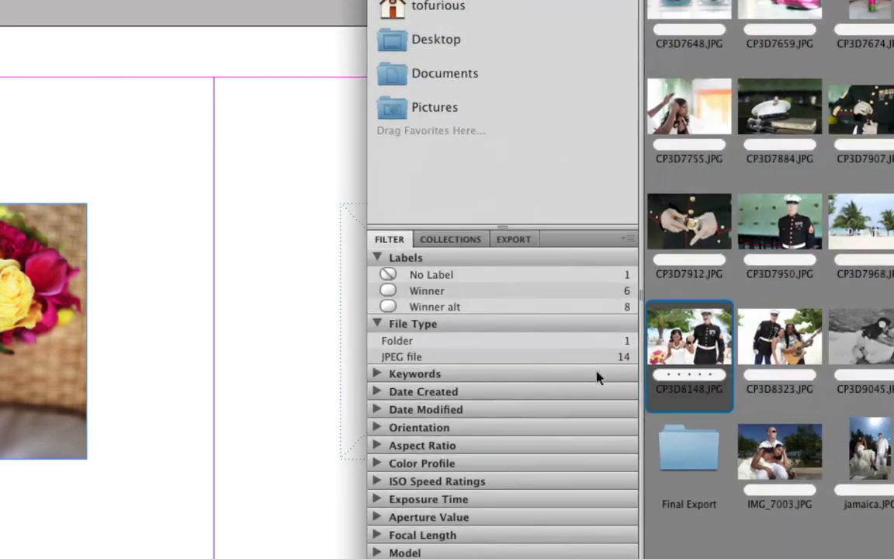
pyautogui.moveTo(788, 329)
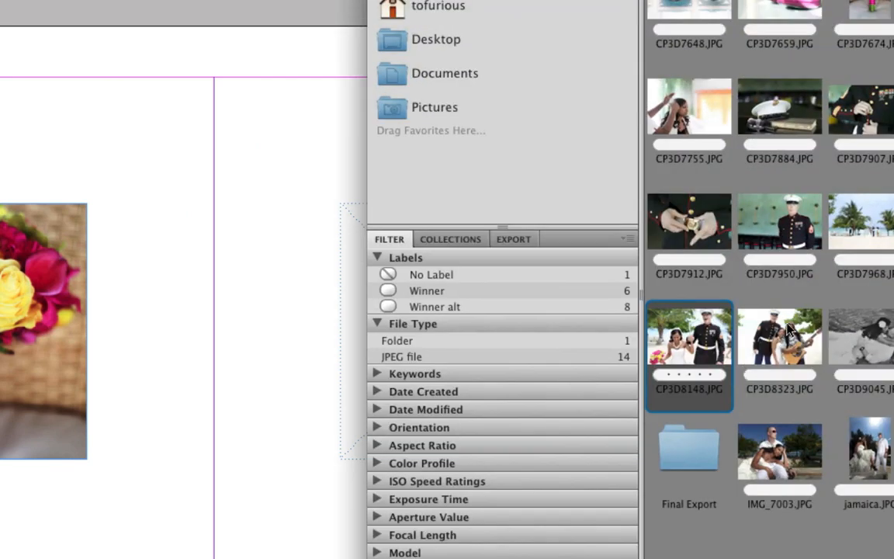
pyautogui.moveTo(598, 168)
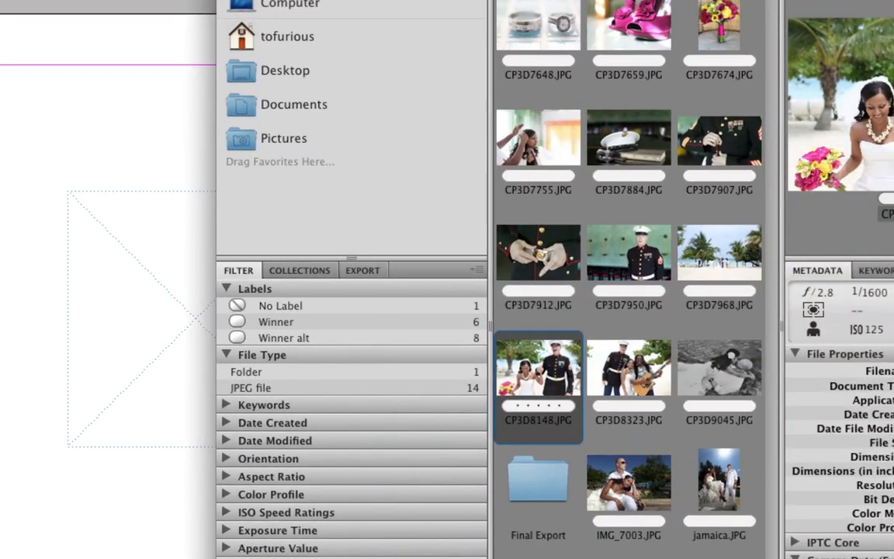
# - Drag the beach couple photo CP3D8148.JPG from Bridge into the empty facing frame
pyautogui.click(719, 147)
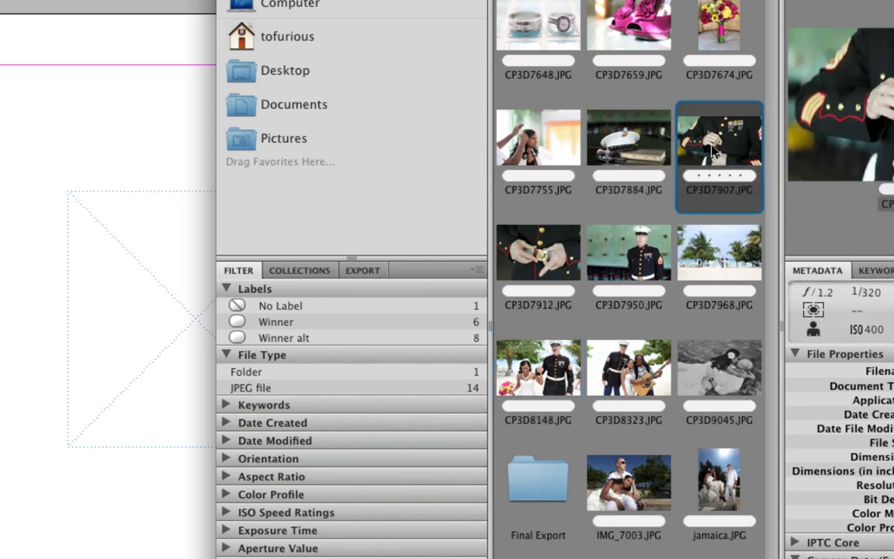
pyautogui.moveTo(614, 344)
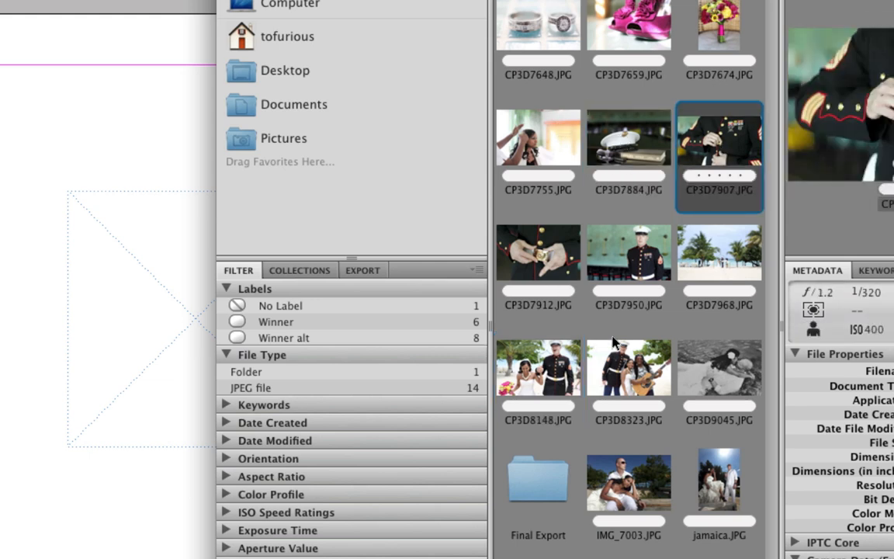
pyautogui.click(537, 366)
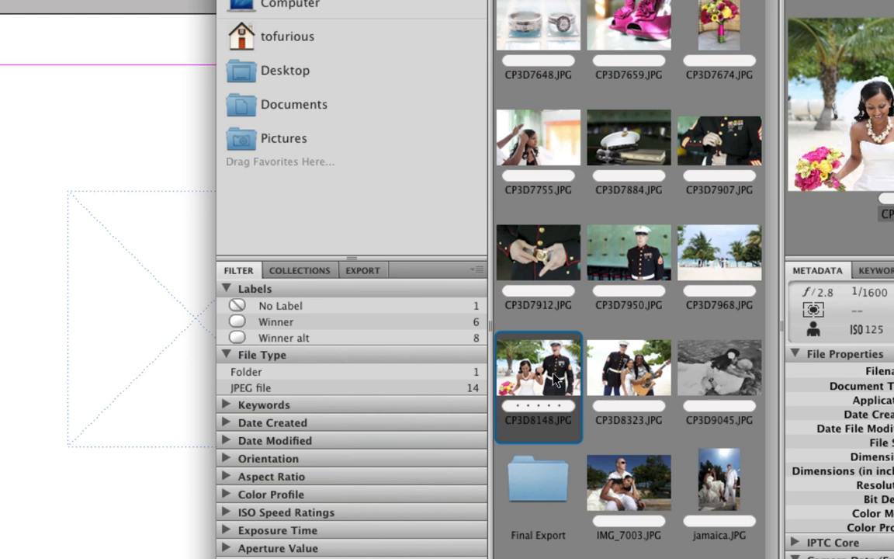
pyautogui.moveTo(77, 295)
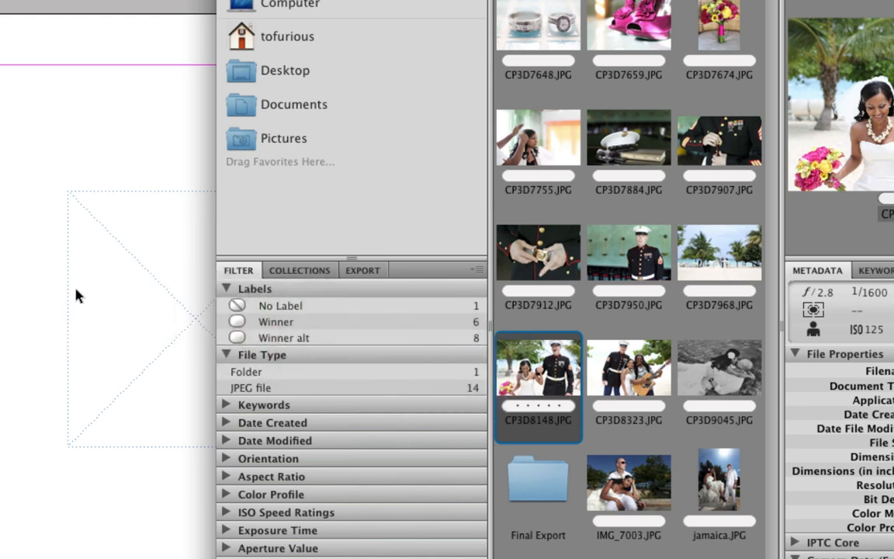
pyautogui.moveTo(537, 385); pyautogui.dragTo(186, 314)
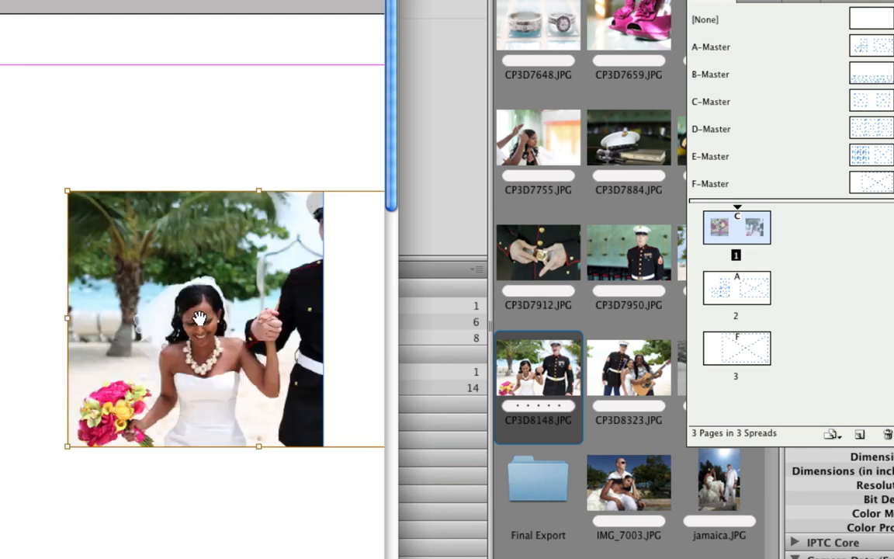
pyautogui.moveTo(288, 329)
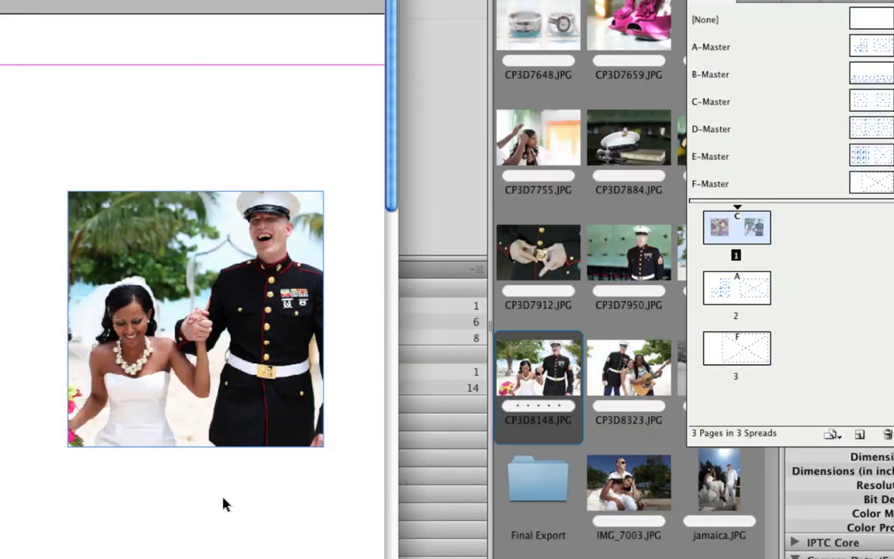
pyautogui.moveTo(23, 332)
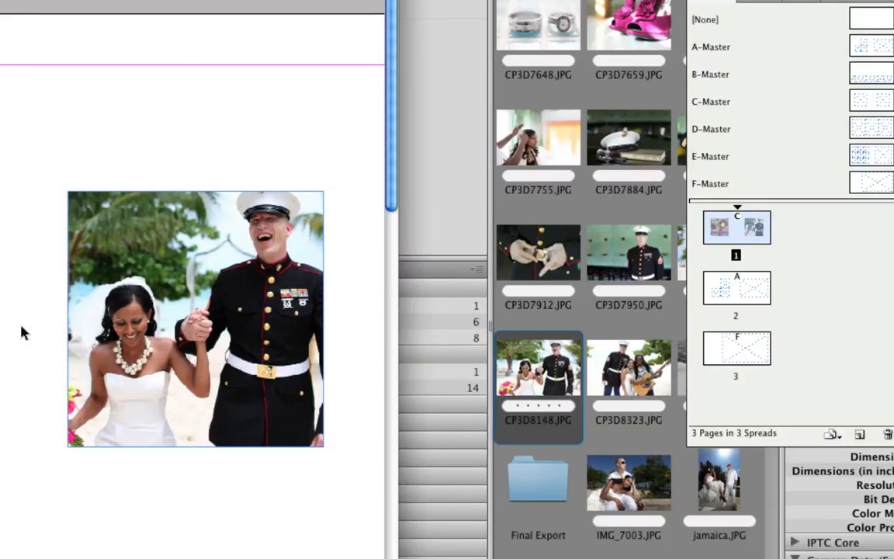
pyautogui.moveTo(726, 157)
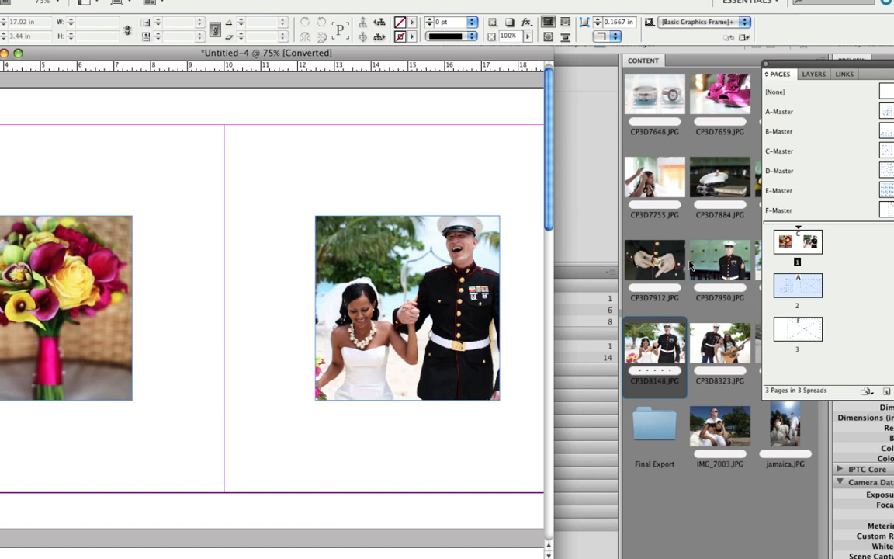
pyautogui.moveTo(816, 293)
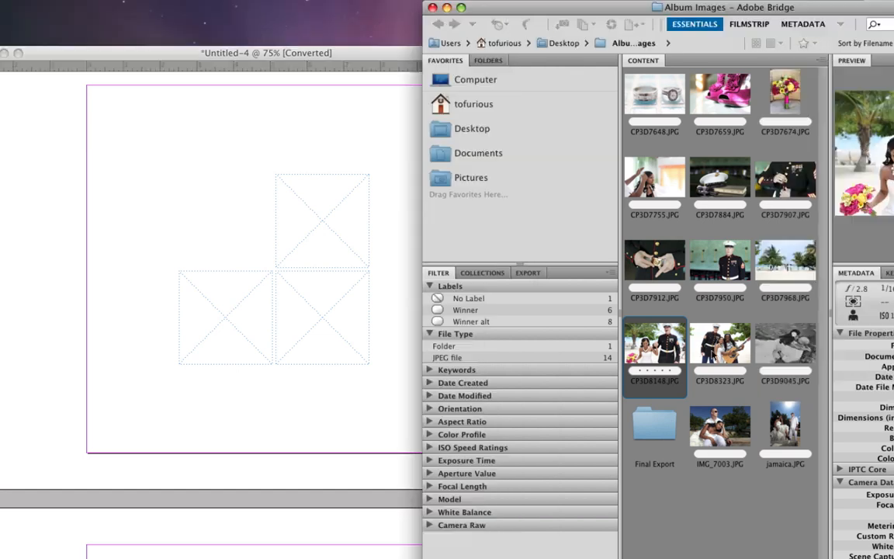
pyautogui.moveTo(664, 114)
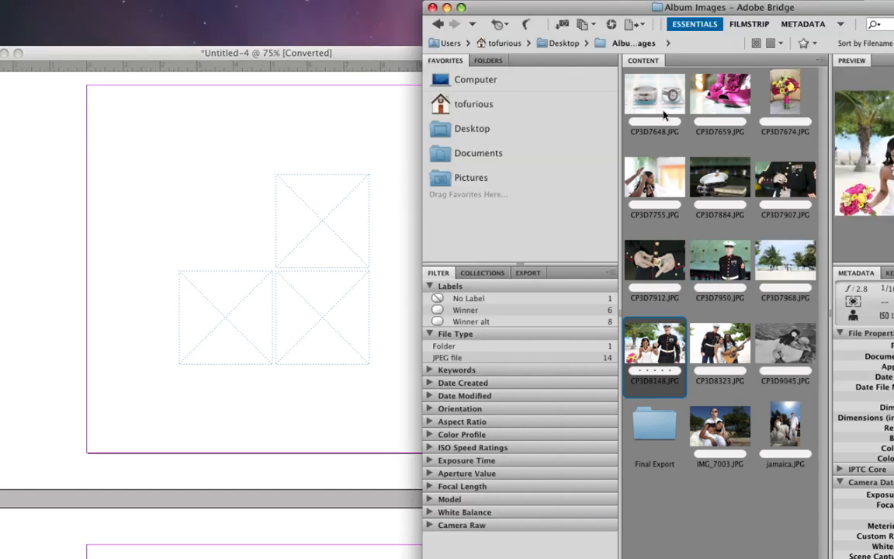
# - Place the rings photo CP3D7648.JPG in the top frame and another photo lower right
pyautogui.click(655, 96)
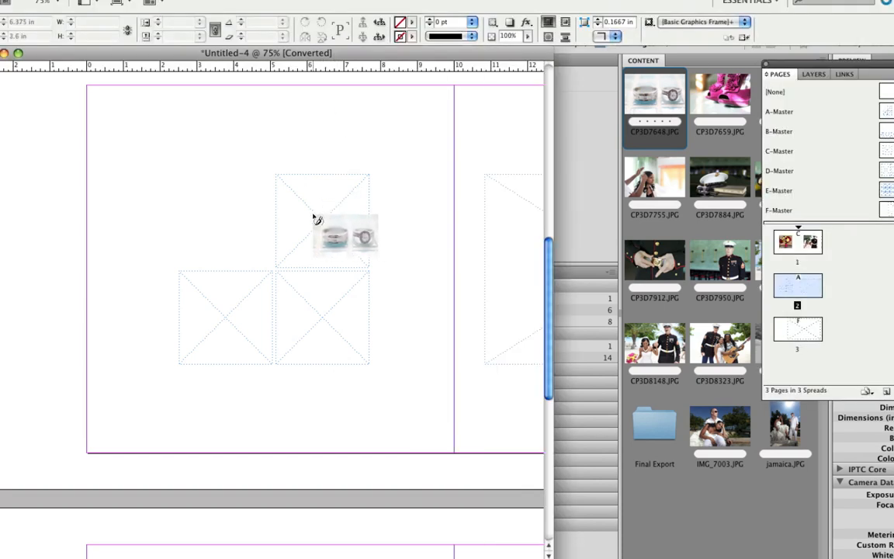
pyautogui.click(321, 220)
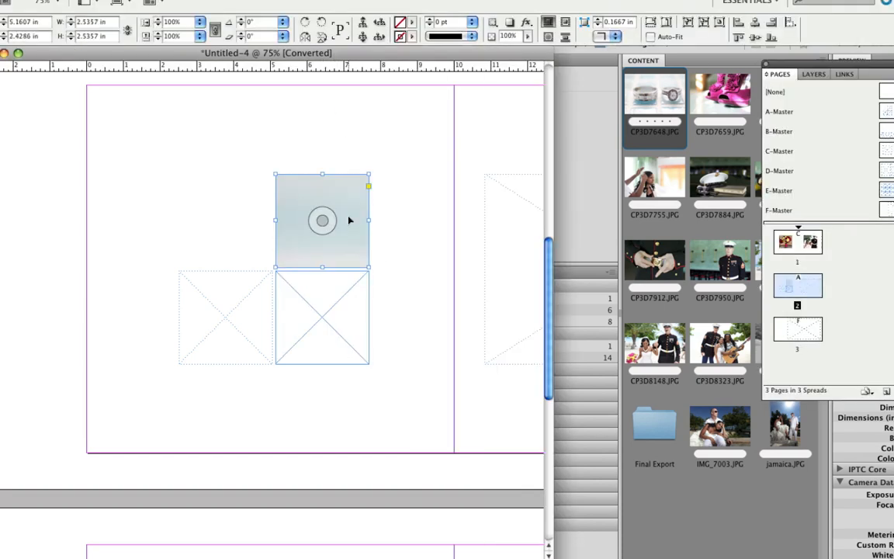
pyautogui.moveTo(332, 224)
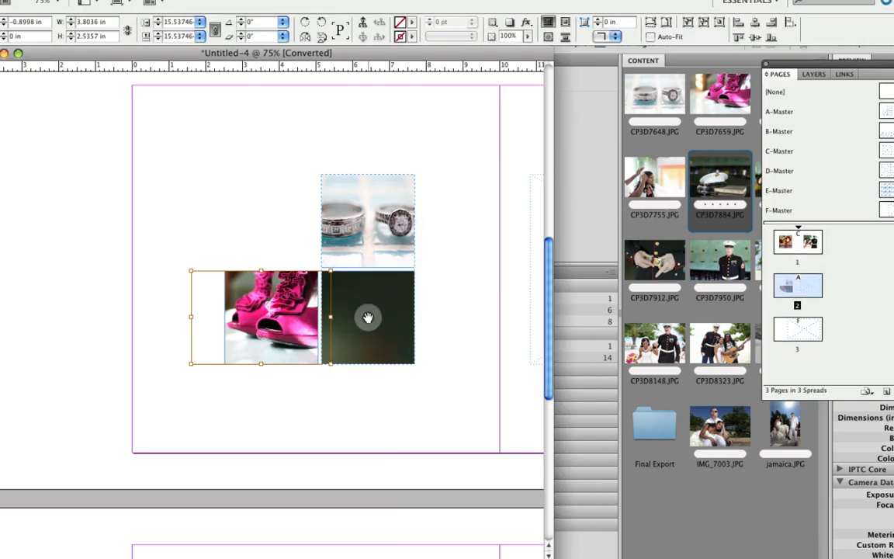
pyautogui.click(368, 317)
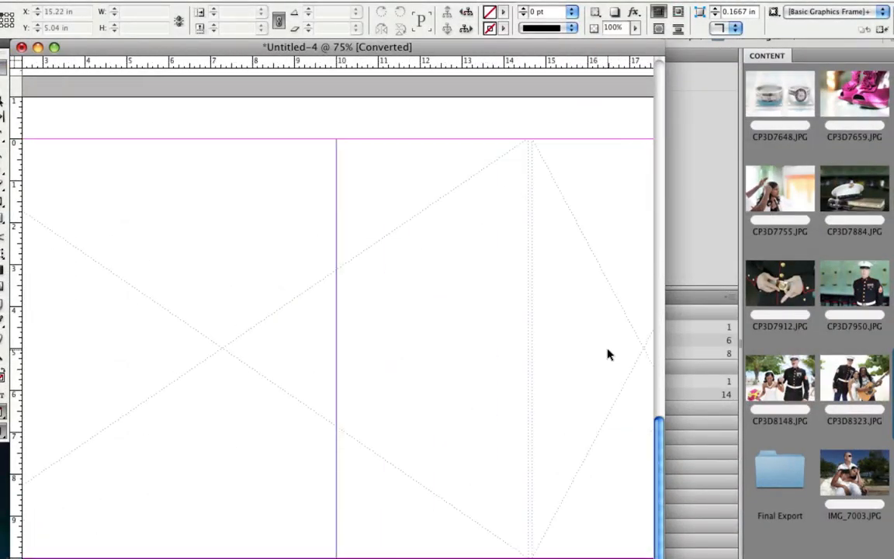
# - Scroll the Mini Bridge Content panel to locate the Marine portrait
pyautogui.hscroll(-3)
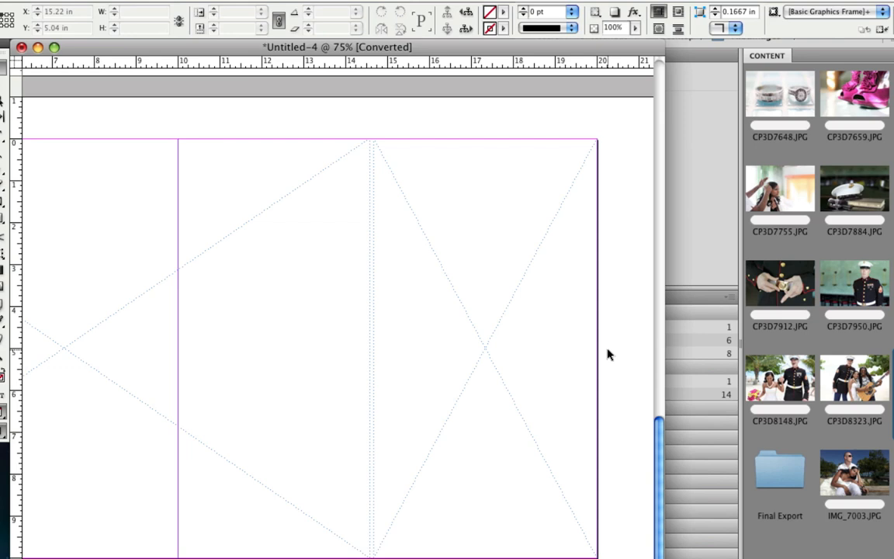
pyautogui.hscroll(3)
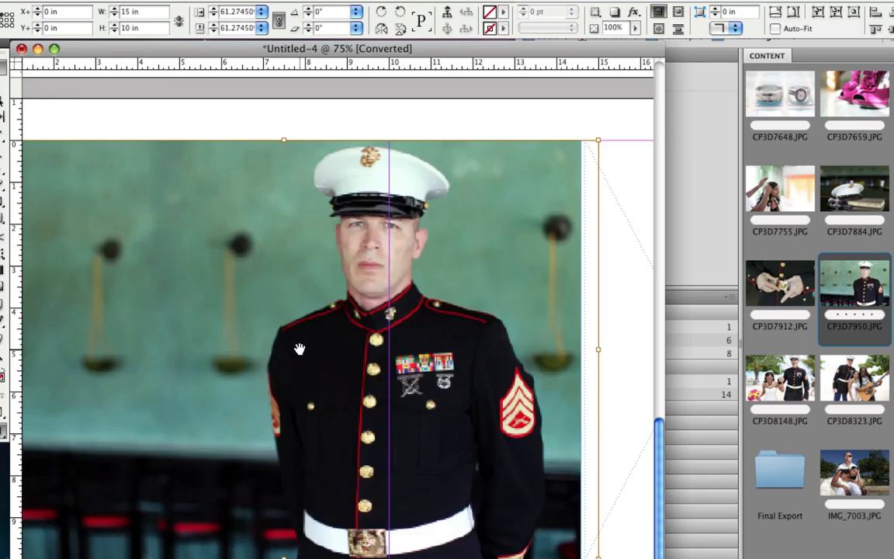
pyautogui.moveTo(394, 220)
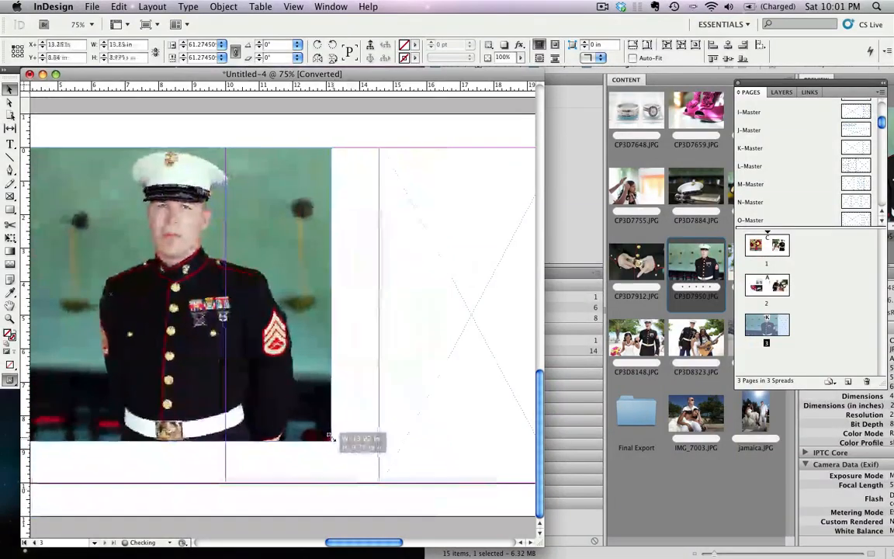
# - Shrink the Marine portrait frame and nudge it into position beside the rings photo
pyautogui.moveTo(332, 442); pyautogui.dragTo(326, 433)
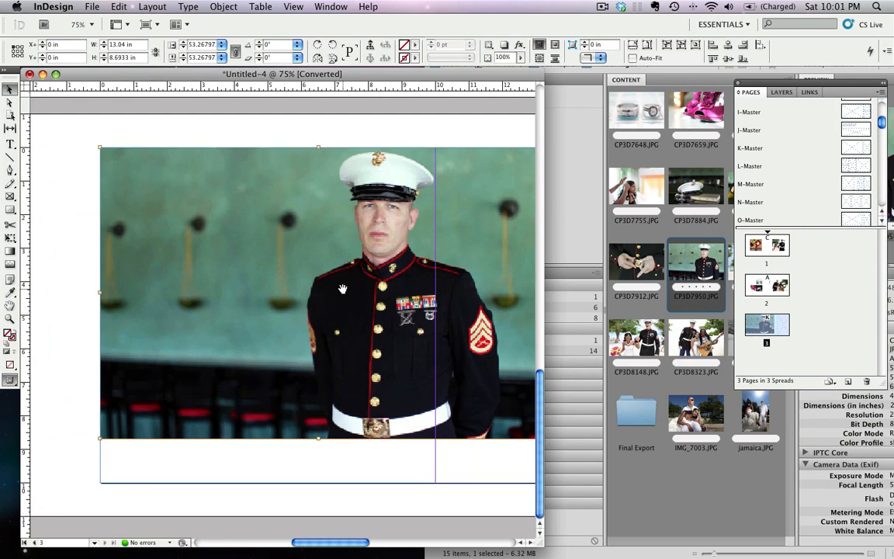
pyautogui.moveTo(342, 290); pyautogui.dragTo(342, 311)
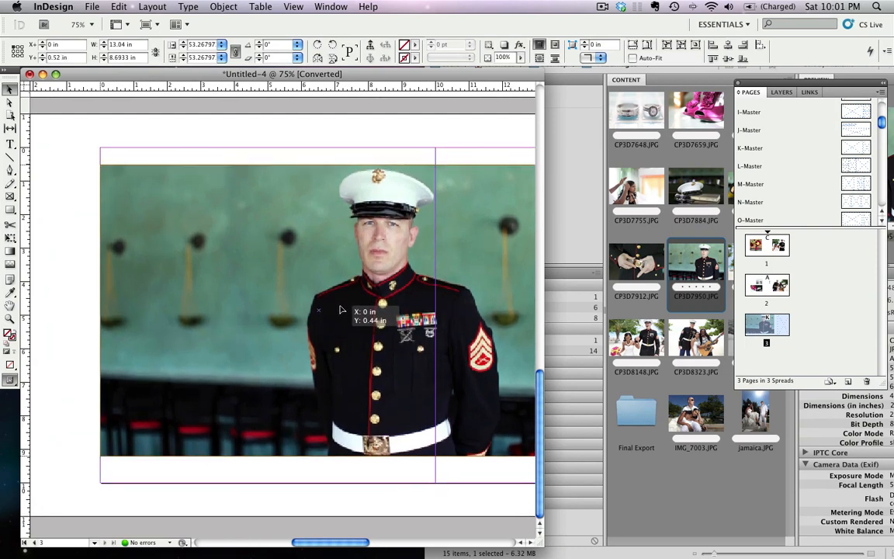
pyautogui.moveTo(338, 309); pyautogui.dragTo(339, 320)
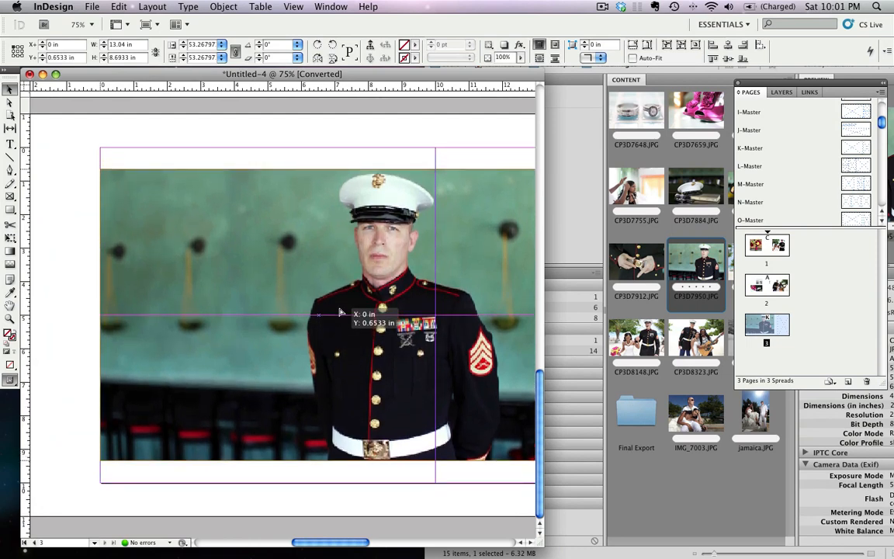
pyautogui.moveTo(338, 313); pyautogui.dragTo(338, 301)
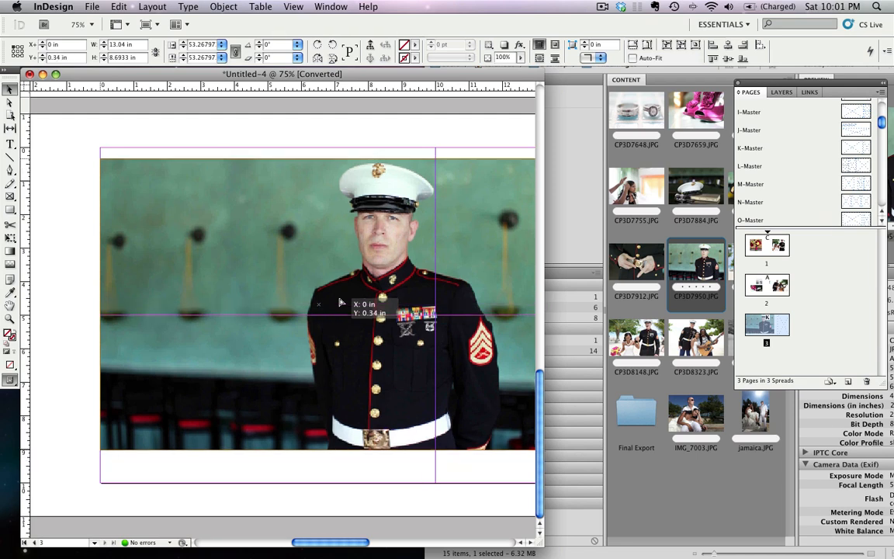
pyautogui.moveTo(342, 298); pyautogui.dragTo(341, 314)
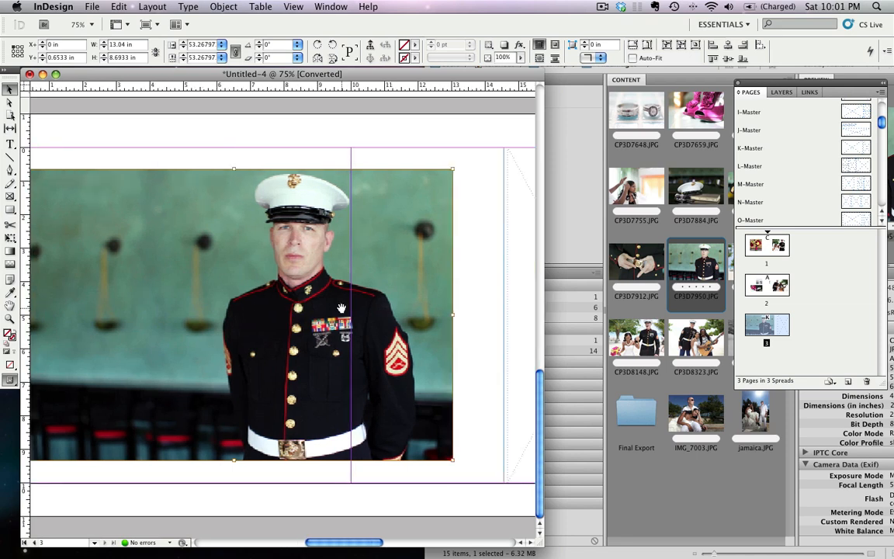
pyautogui.moveTo(370, 200)
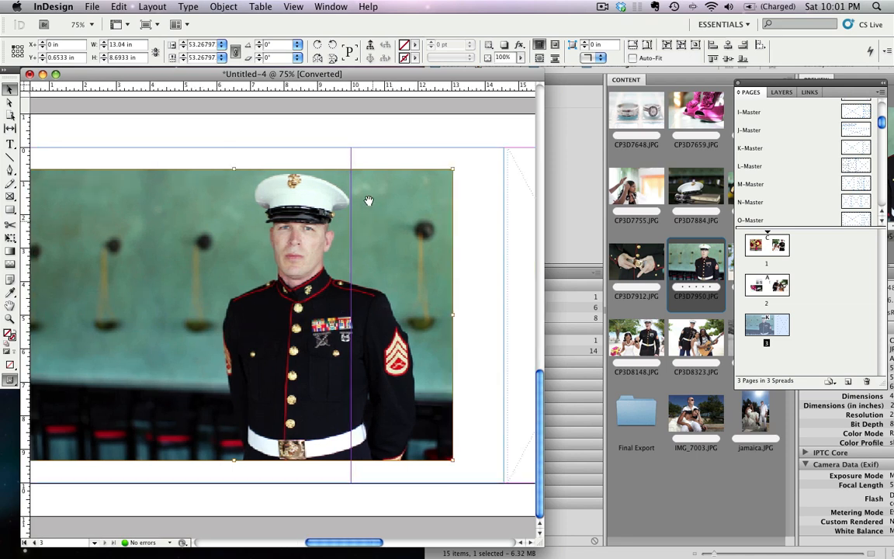
pyautogui.moveTo(351, 382)
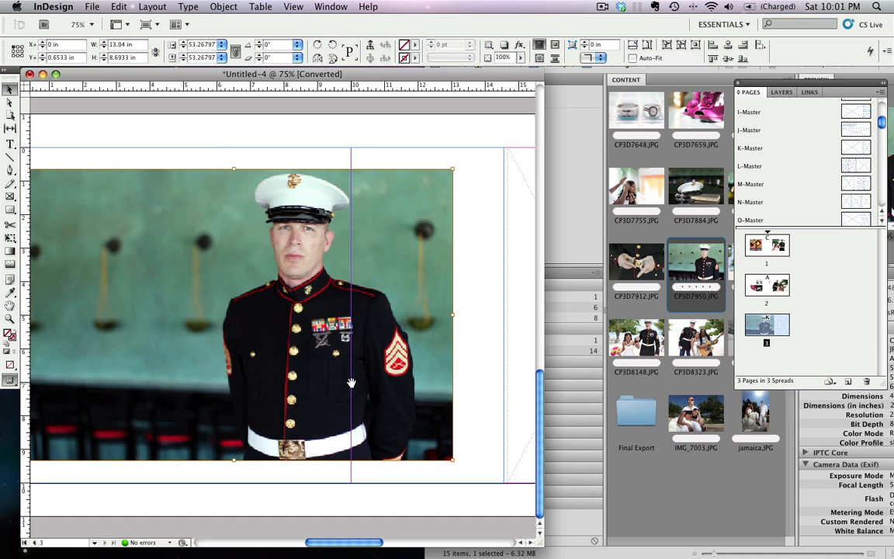
pyautogui.moveTo(347, 342)
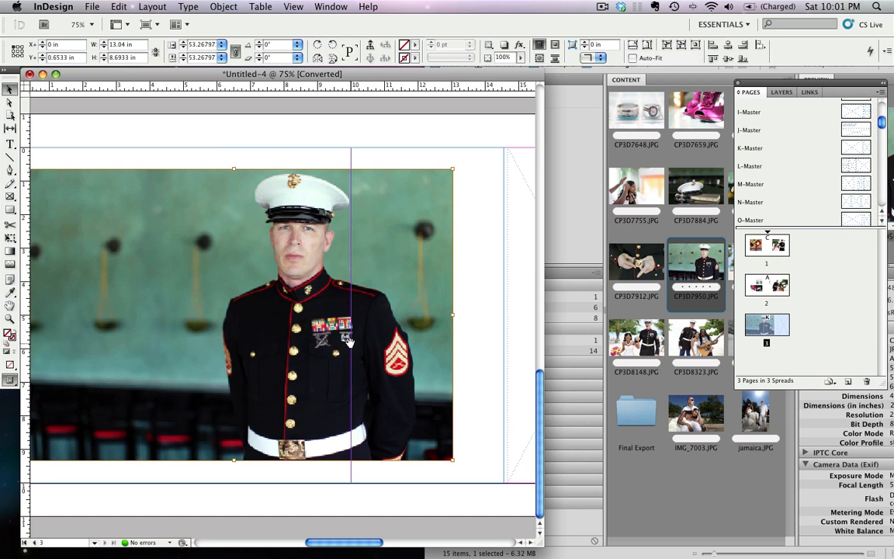
pyautogui.moveTo(448, 475)
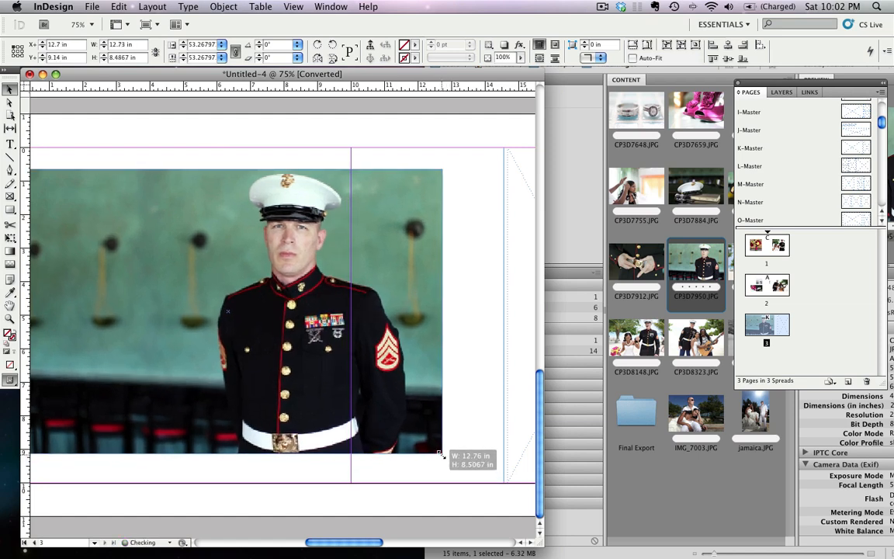
pyautogui.moveTo(442, 456); pyautogui.dragTo(396, 334)
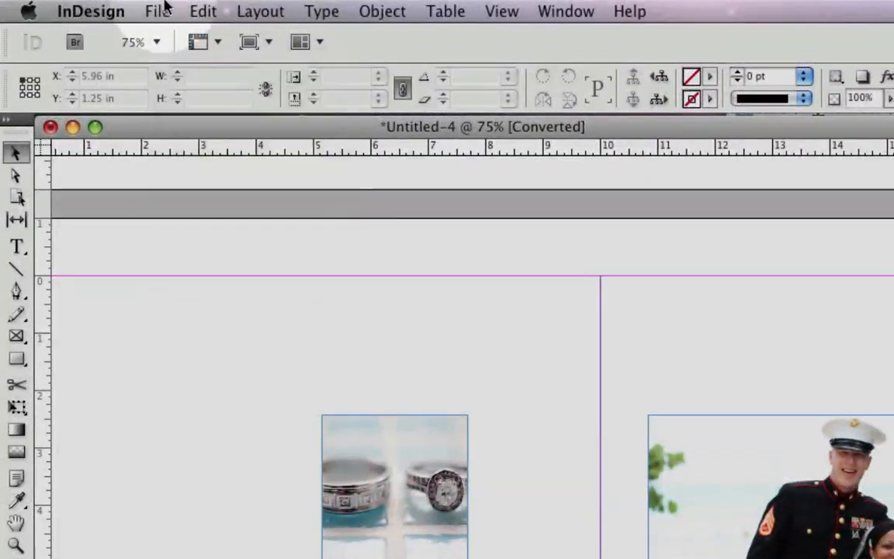
# - Export the album as JPEG named jamaica.jpg to the Desktop
pyautogui.click(157, 11)
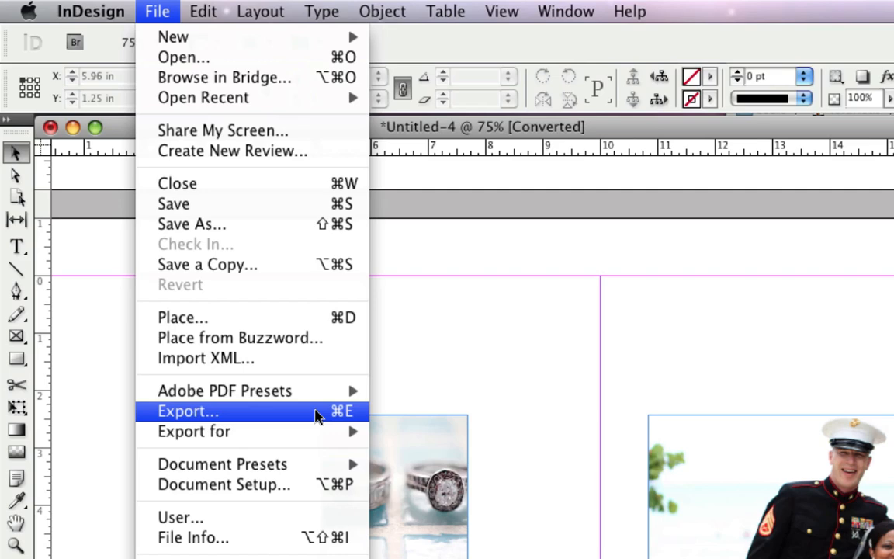
pyautogui.click(187, 410)
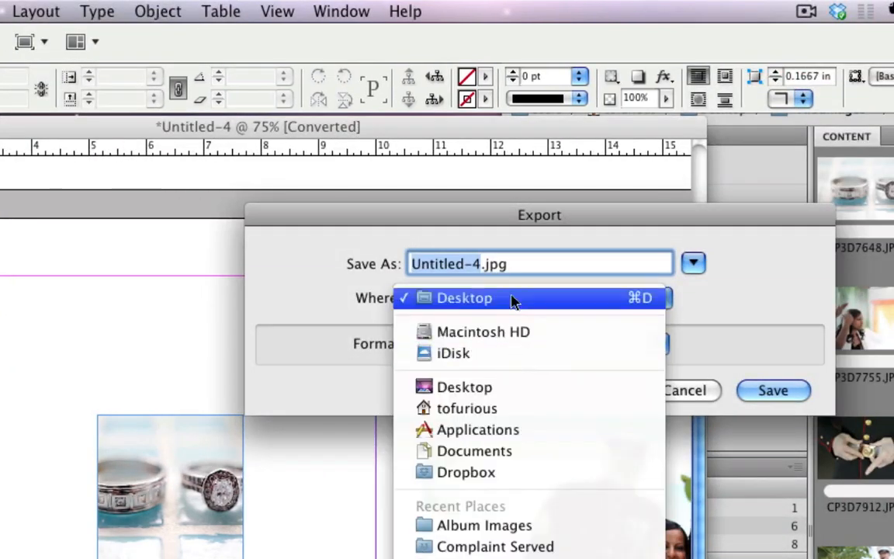
pyautogui.click(464, 298)
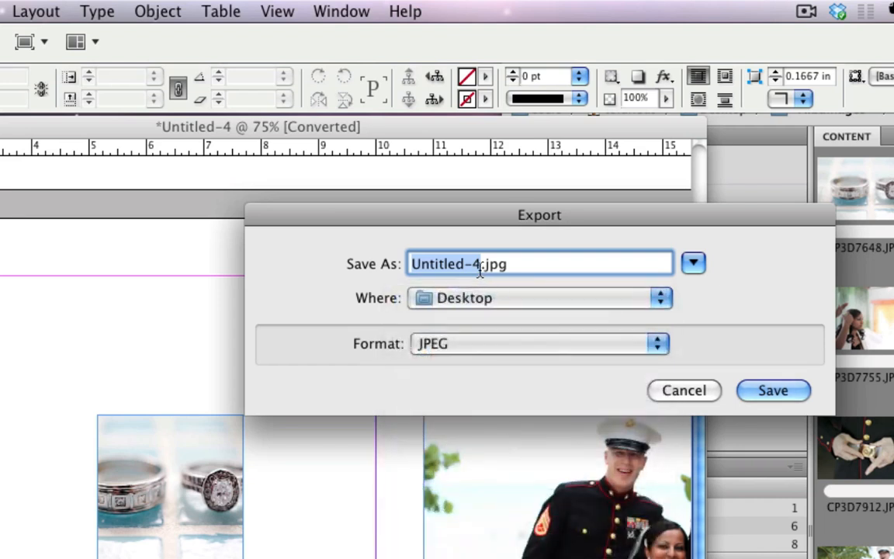
pyautogui.moveTo(503, 227)
pyautogui.write('jama')
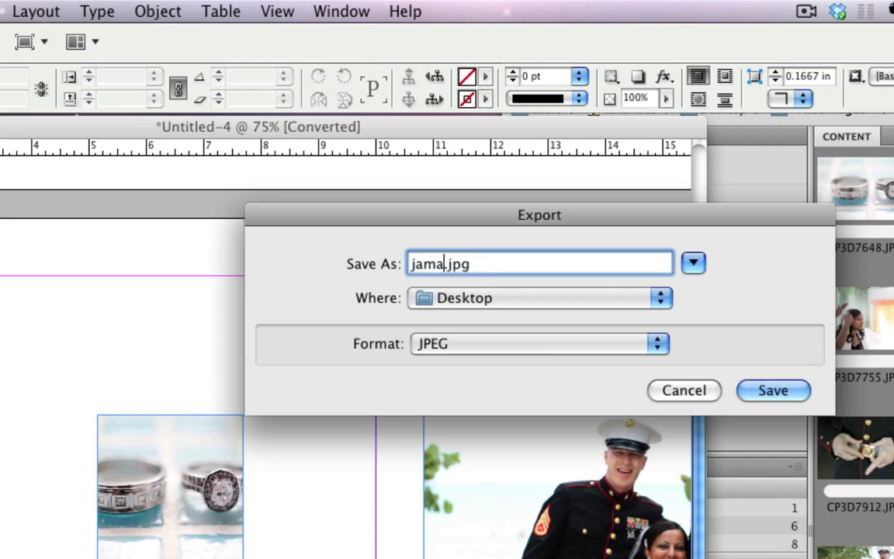
pyautogui.write('ica')
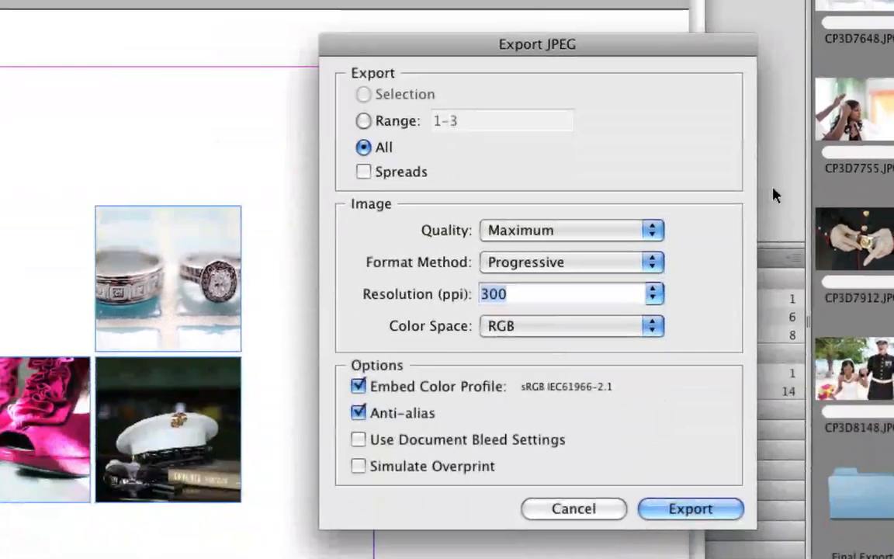
pyautogui.moveTo(590, 236)
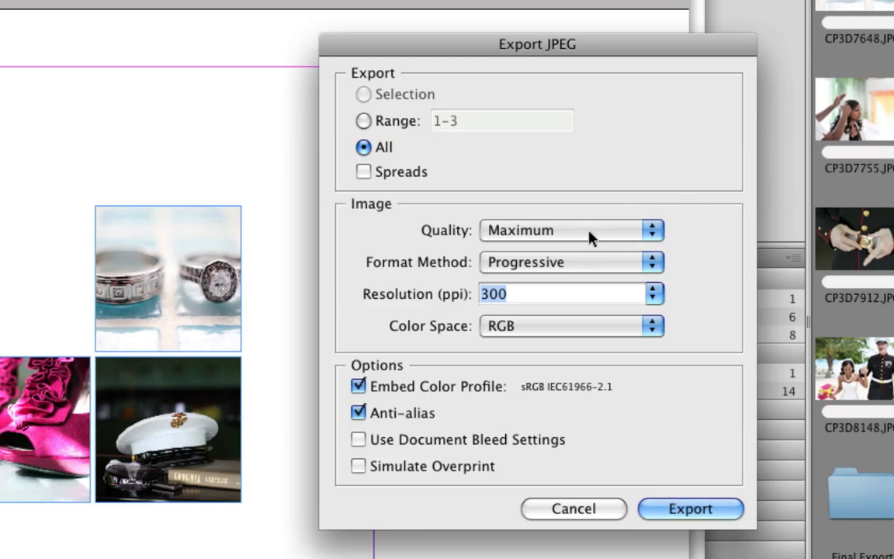
pyautogui.moveTo(596, 270)
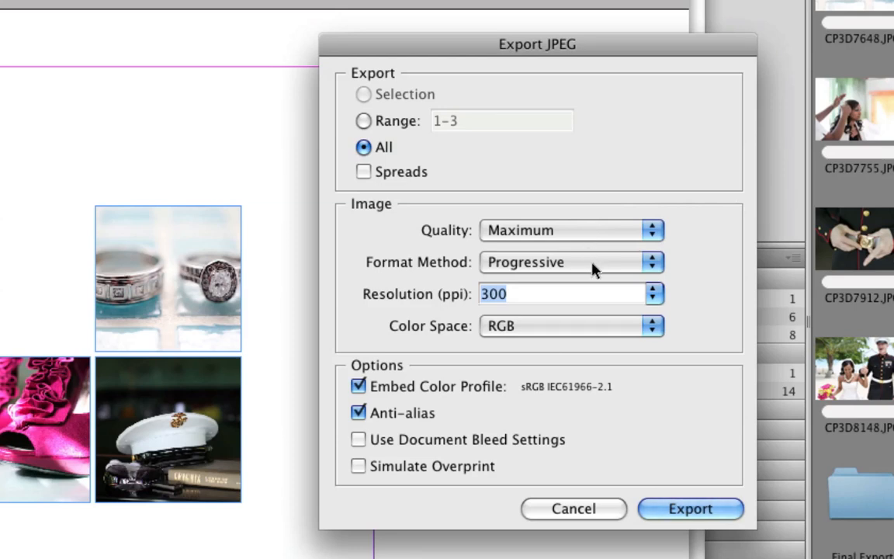
pyautogui.moveTo(588, 305)
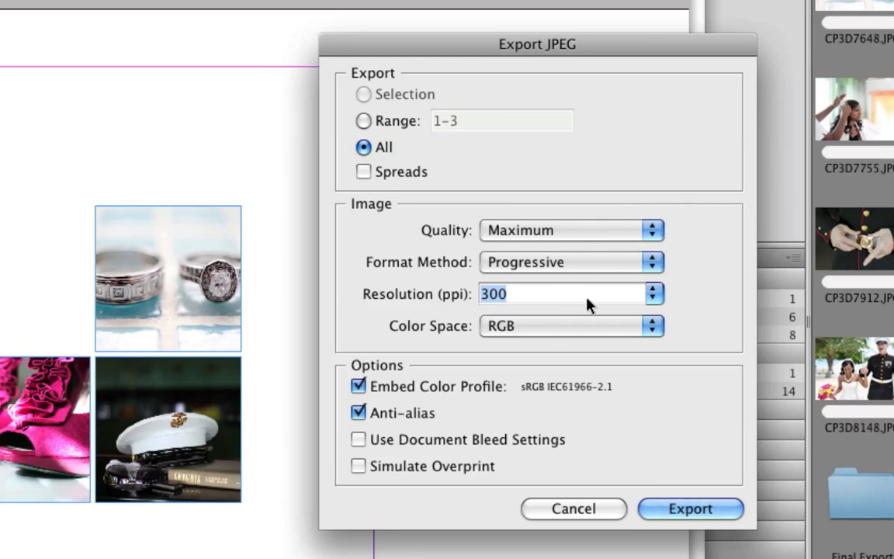
pyautogui.moveTo(551, 303)
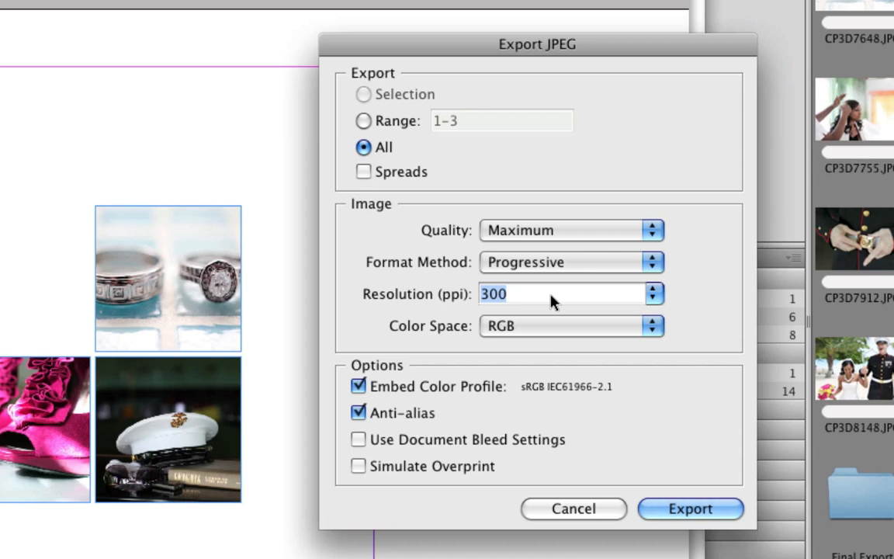
pyautogui.moveTo(689, 365)
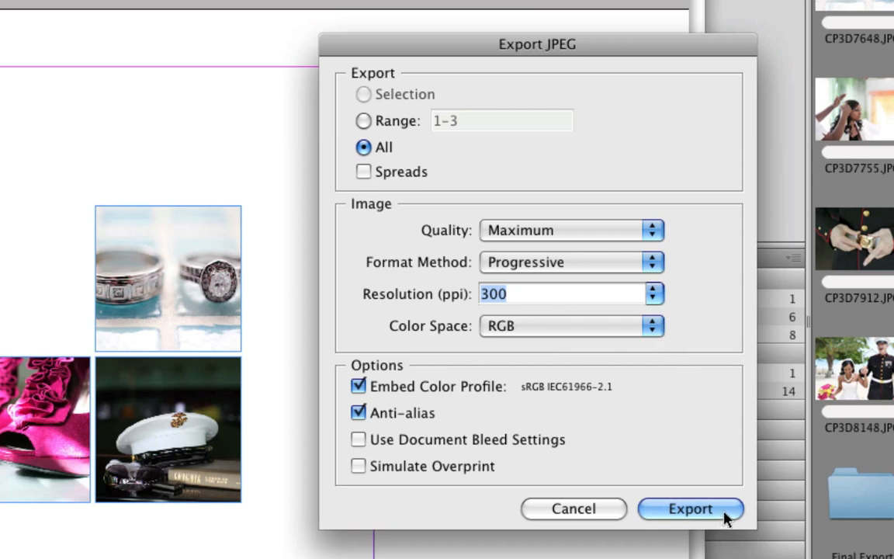
# - Export all pages as maximum-quality progressive 300 ppi RGB JPEGs
pyautogui.click(689, 509)
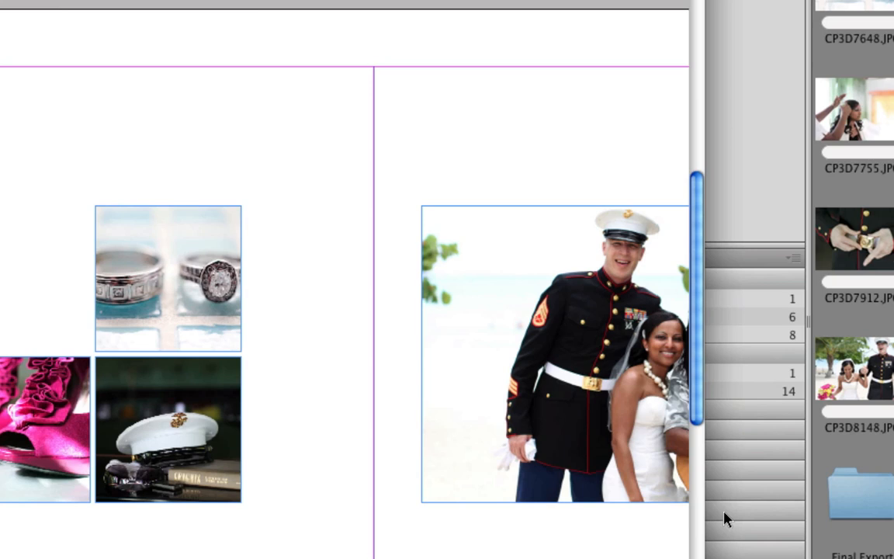
pyautogui.moveTo(823, 233)
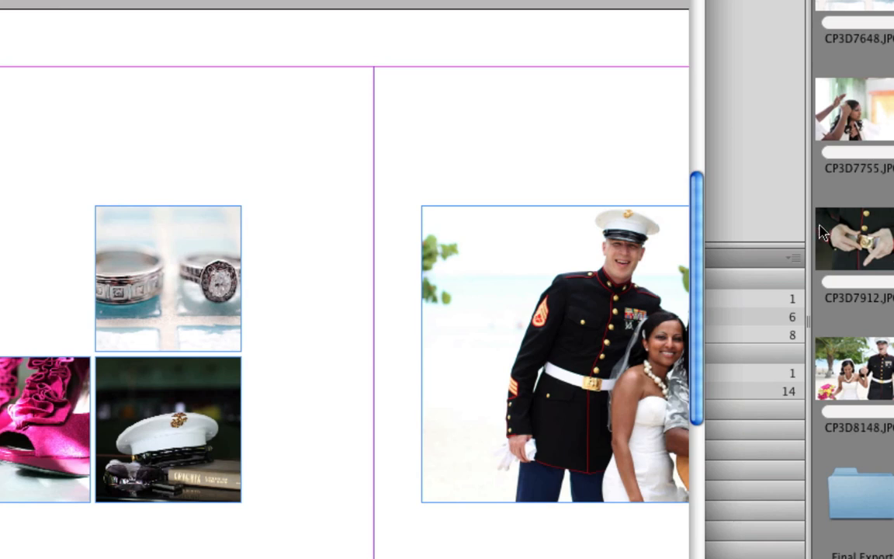
pyautogui.moveTo(540, 271)
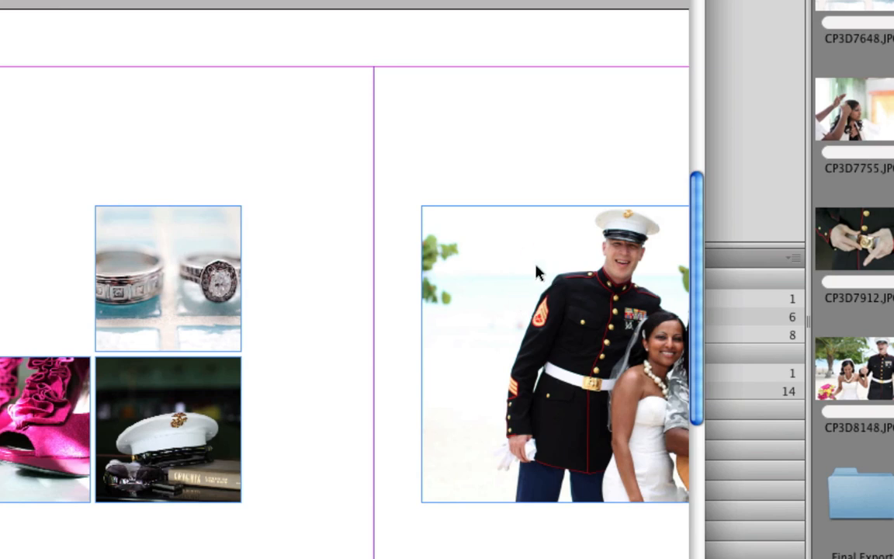
pyautogui.moveTo(530, 304)
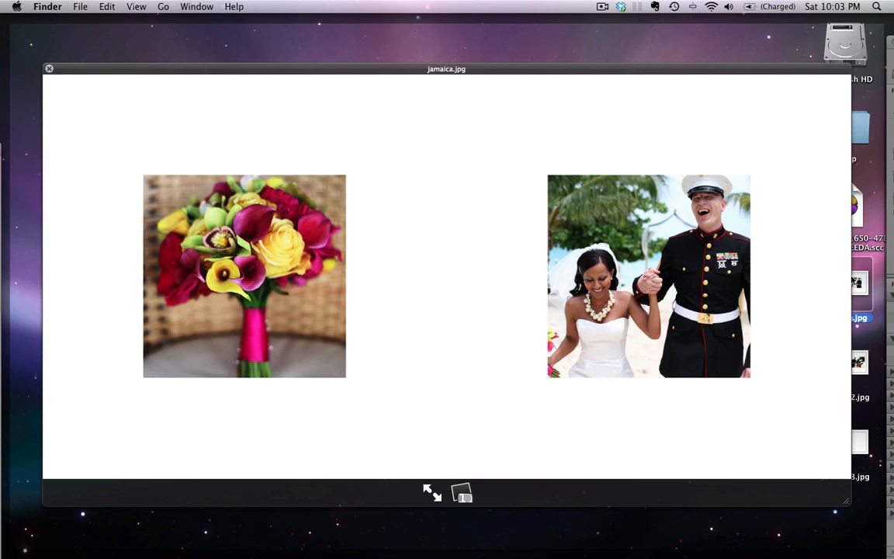
# - View the remaining exported page images in Quick Look, then close the preview
pyautogui.click(859, 364)
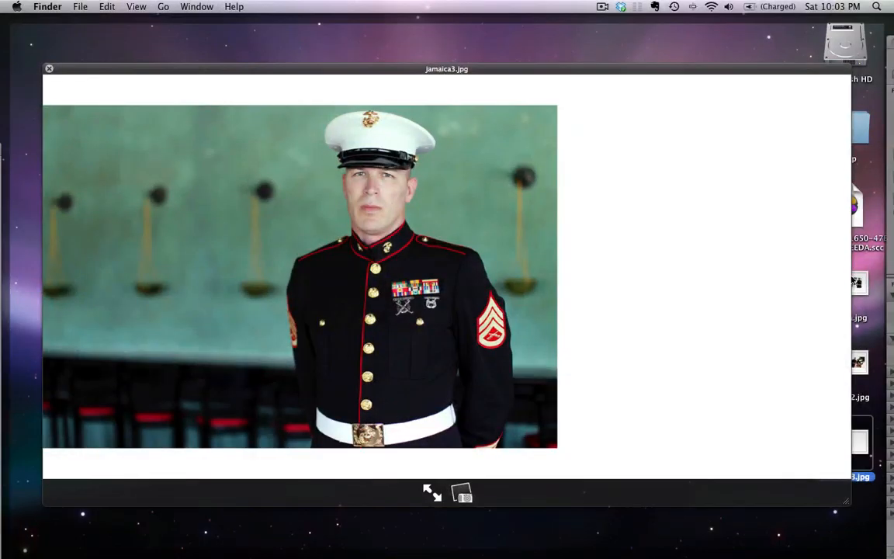
pyautogui.click(49, 69)
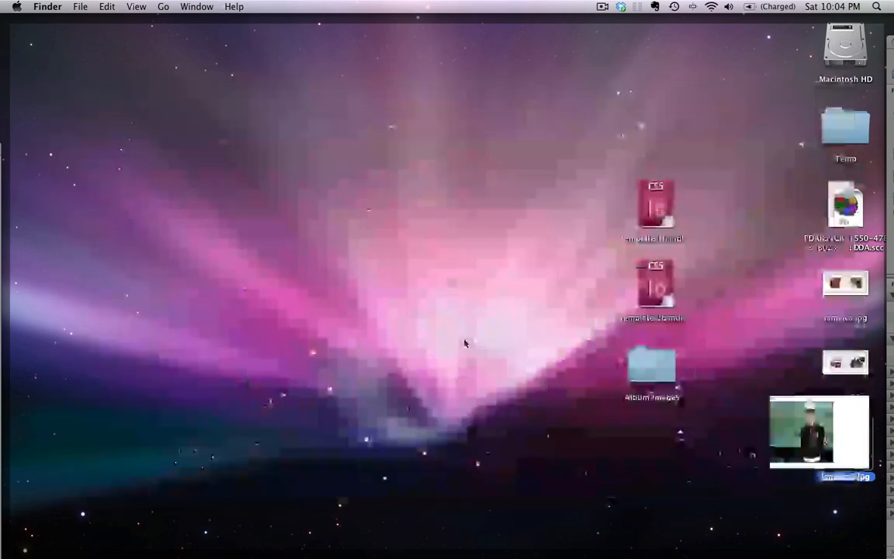